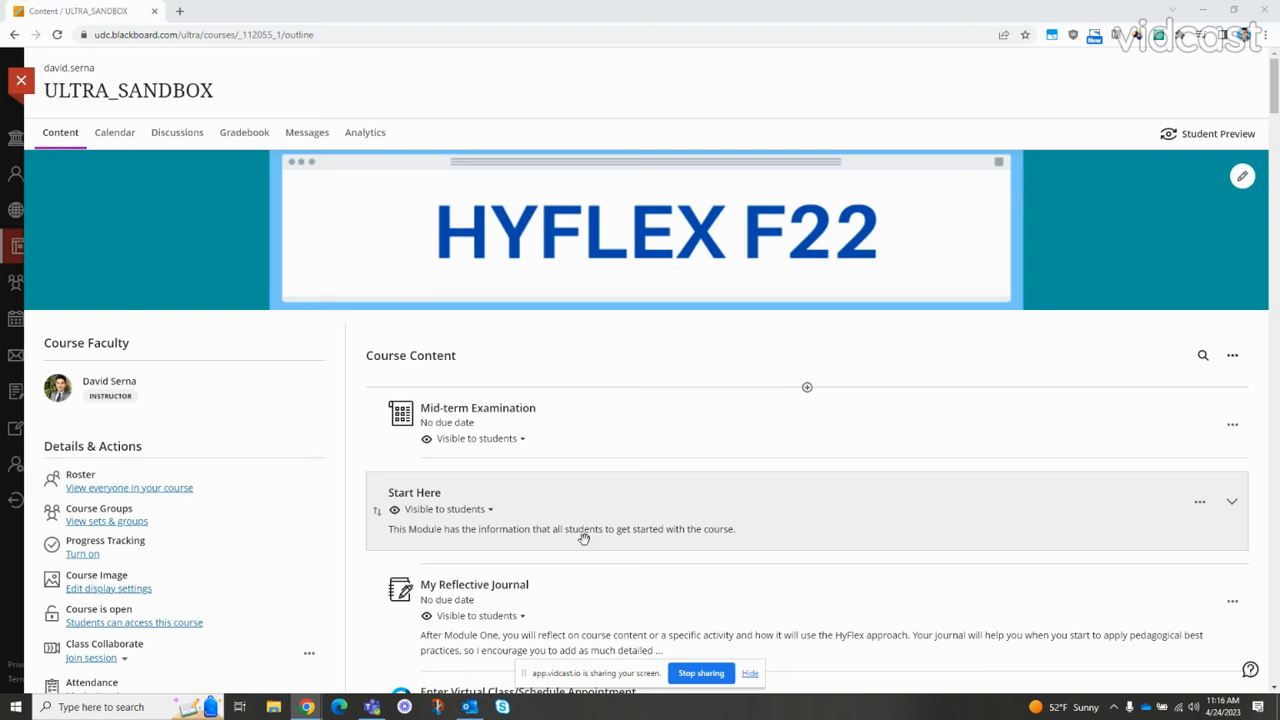
mouse_move(644, 516)
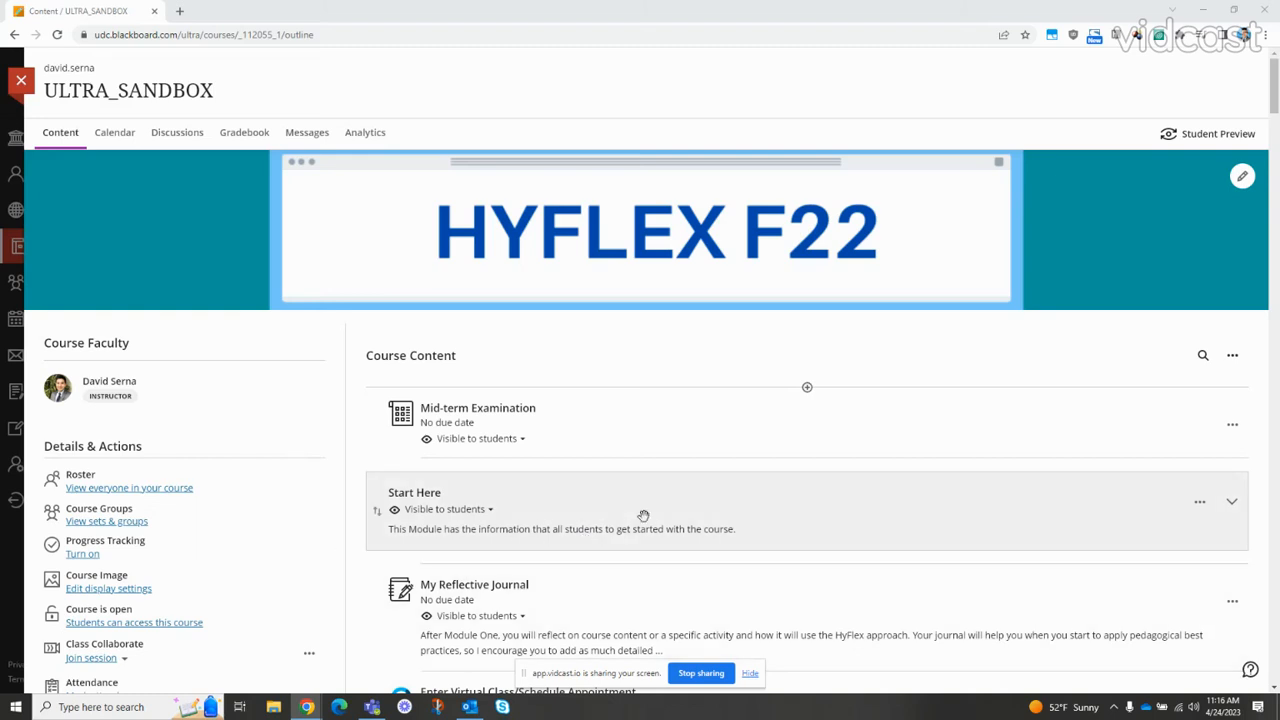
mouse_move(600, 412)
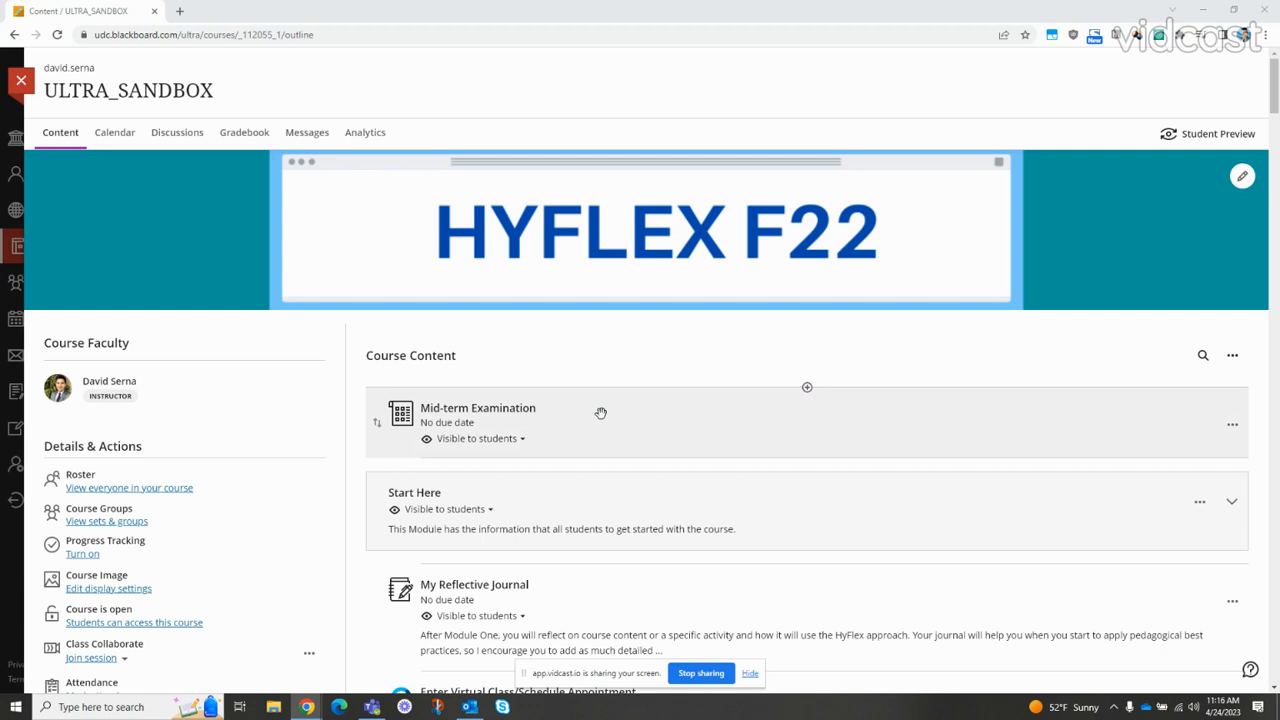
mouse_move(528, 444)
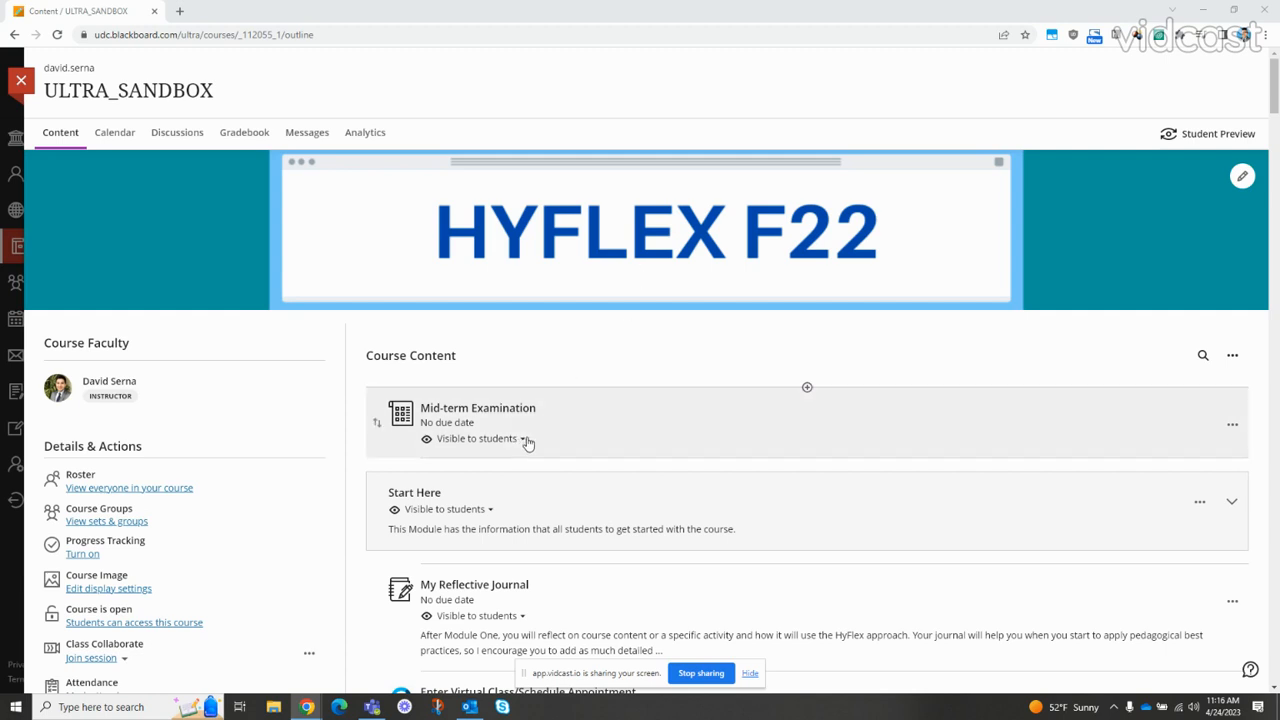
mouse_move(524, 444)
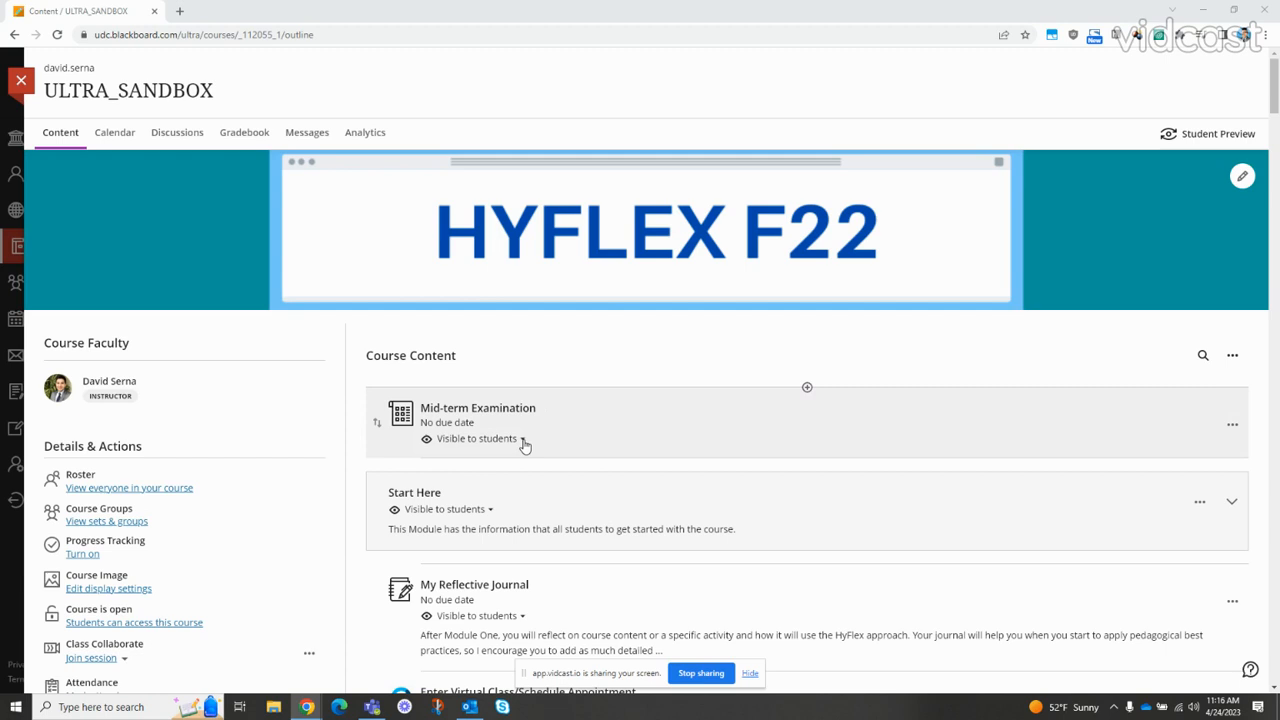
Bring up the visibility choices for the Mid-term Examination on the Content page
click(476, 438)
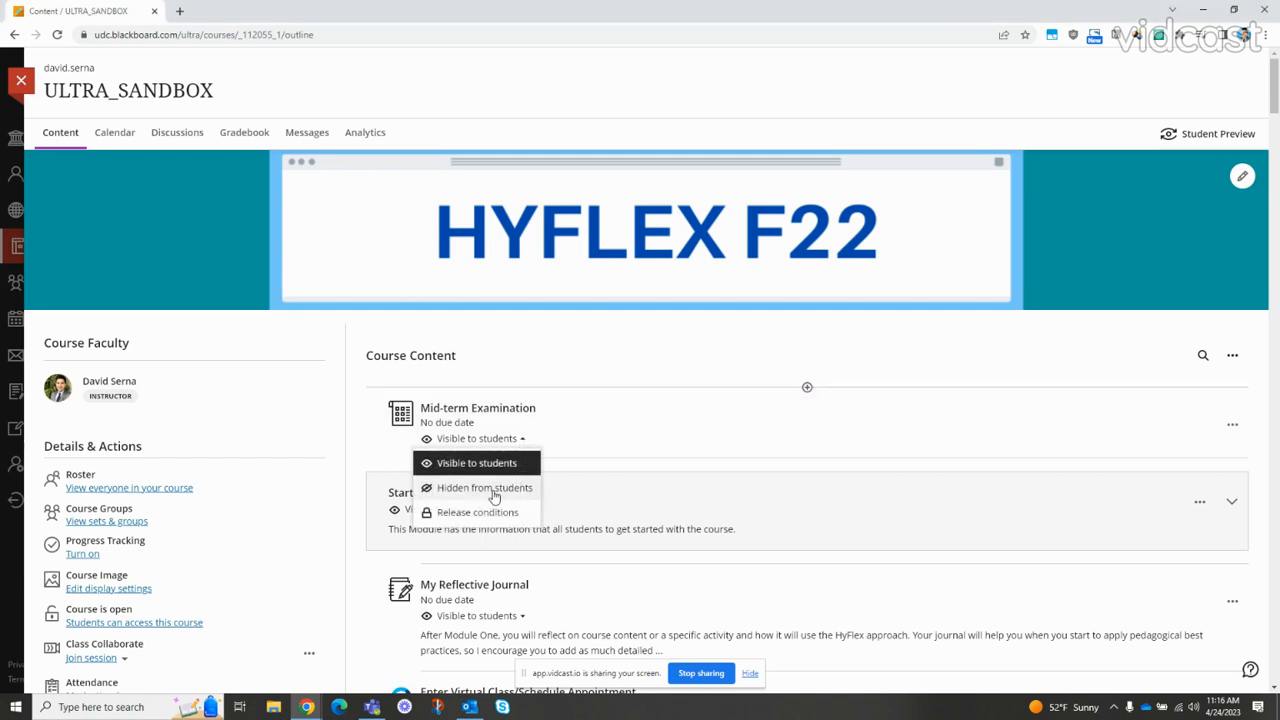
mouse_move(520, 518)
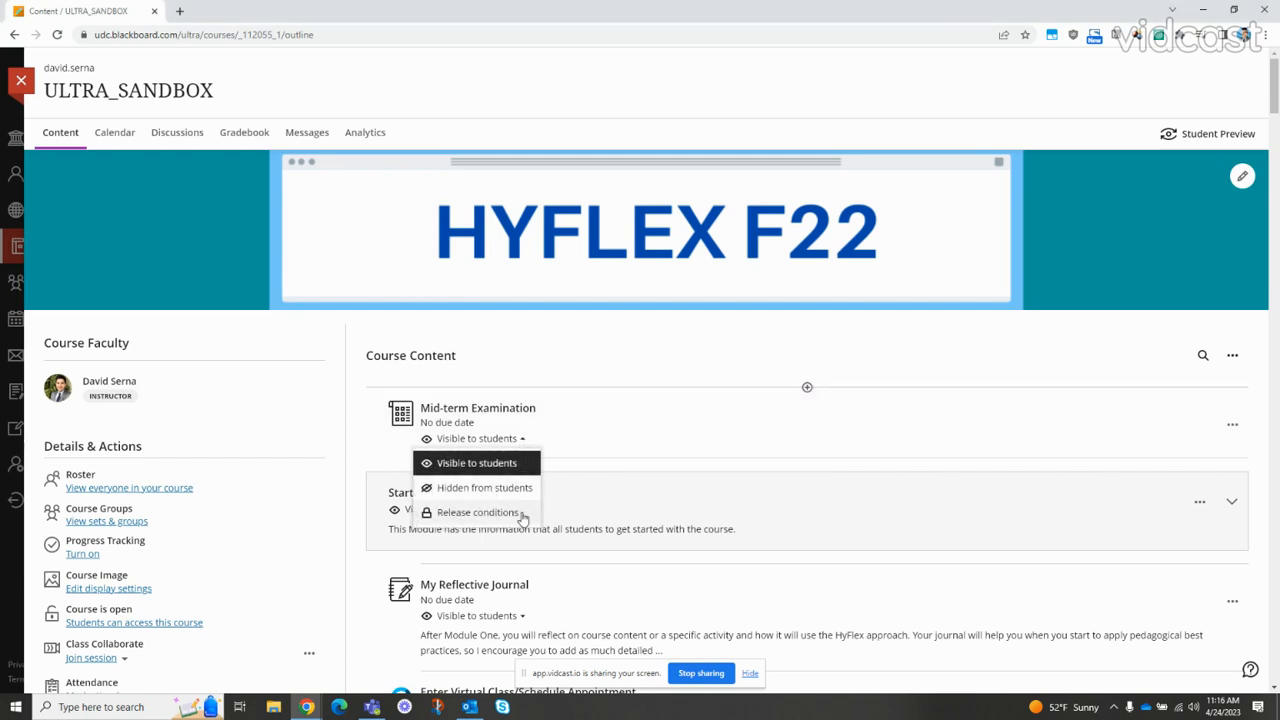
Add a Date/Time release condition showing the exam on 4/25/23 at 8:55 AM
click(484, 512)
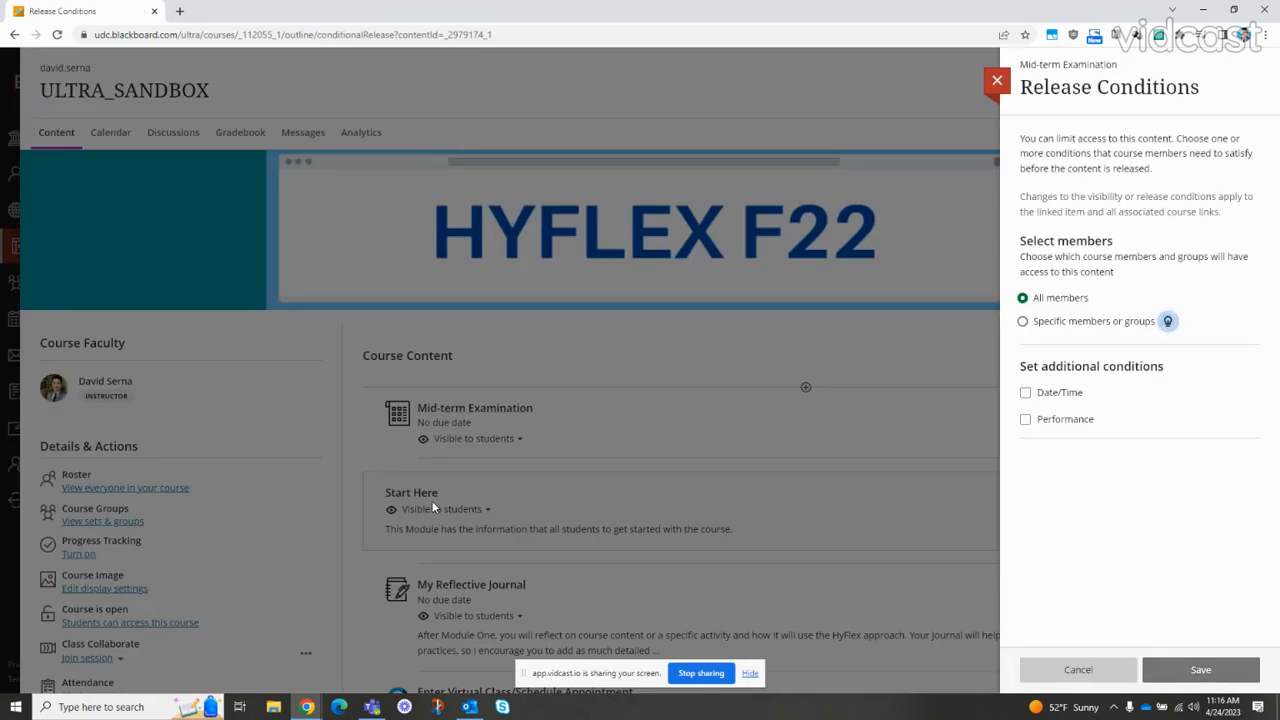
mouse_move(1088, 318)
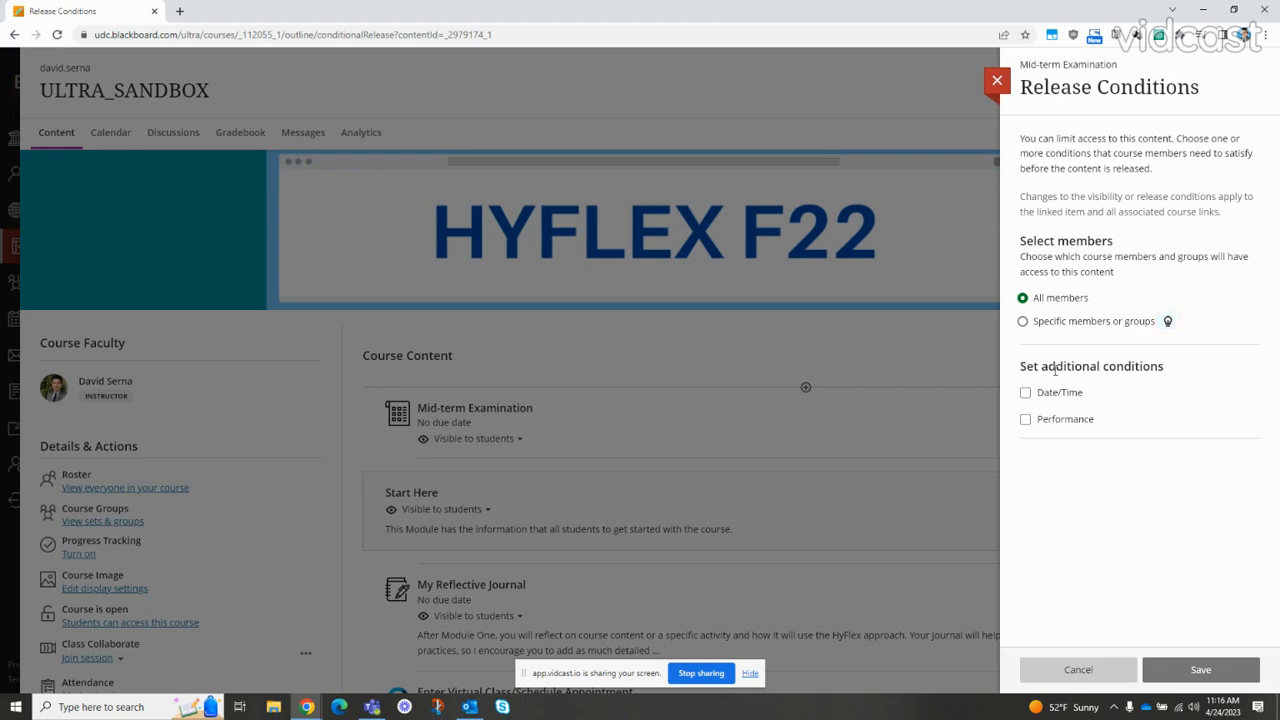
click(1024, 392)
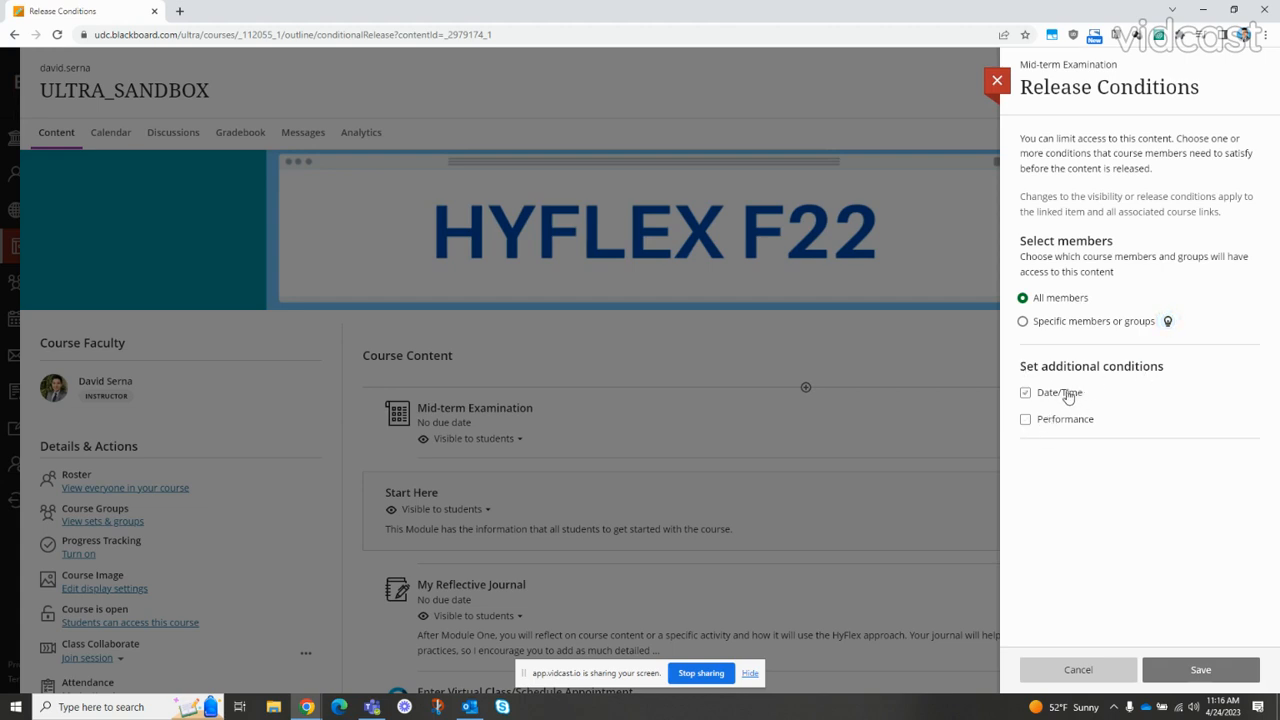
click(1024, 392)
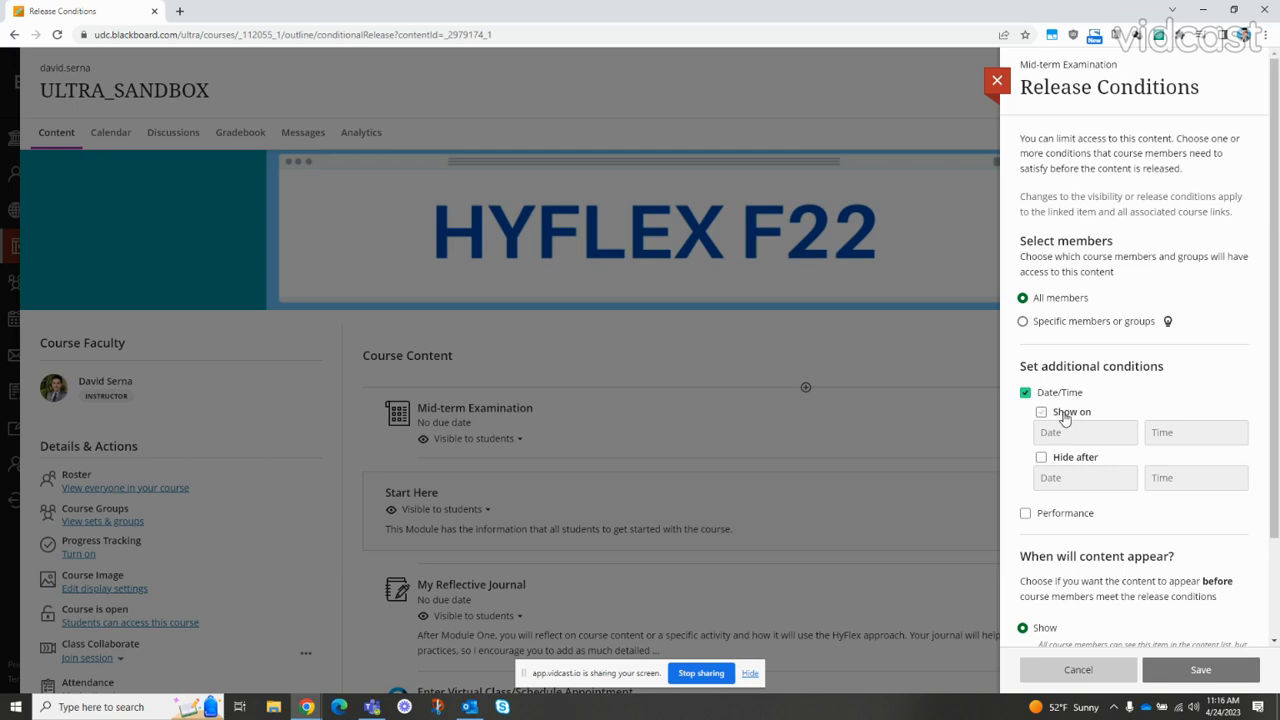
click(1040, 412)
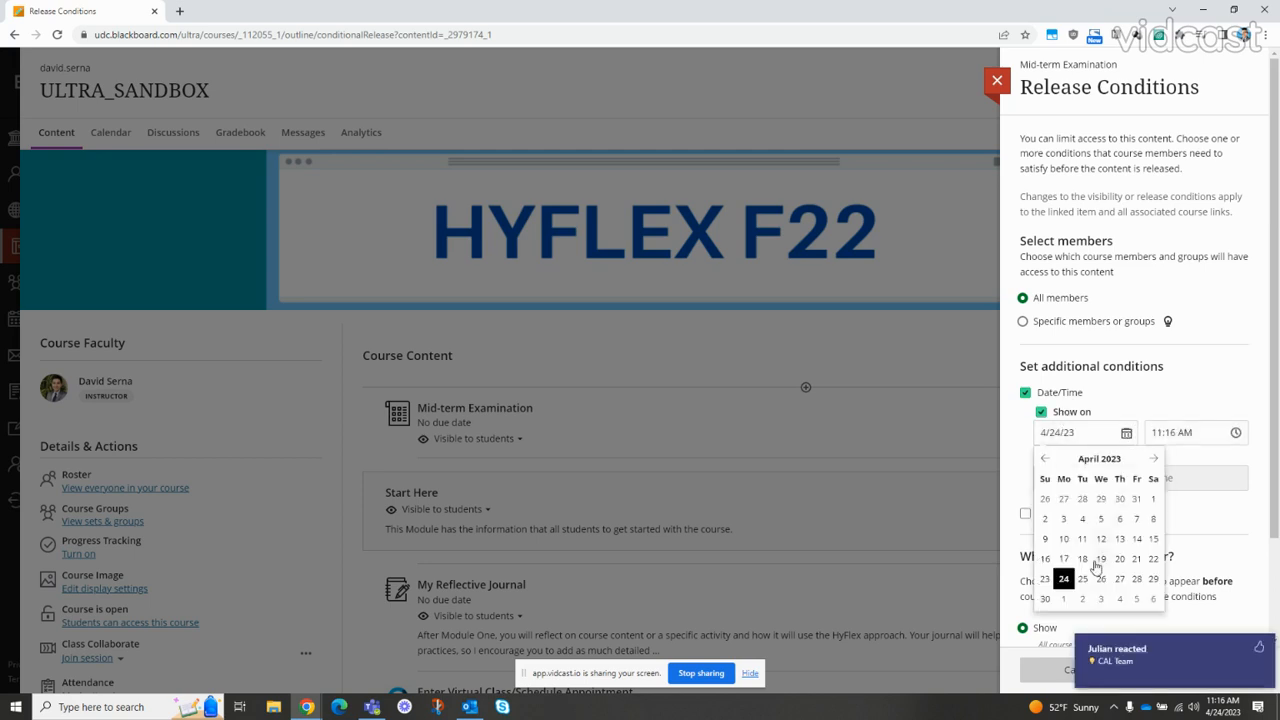
click(1082, 580)
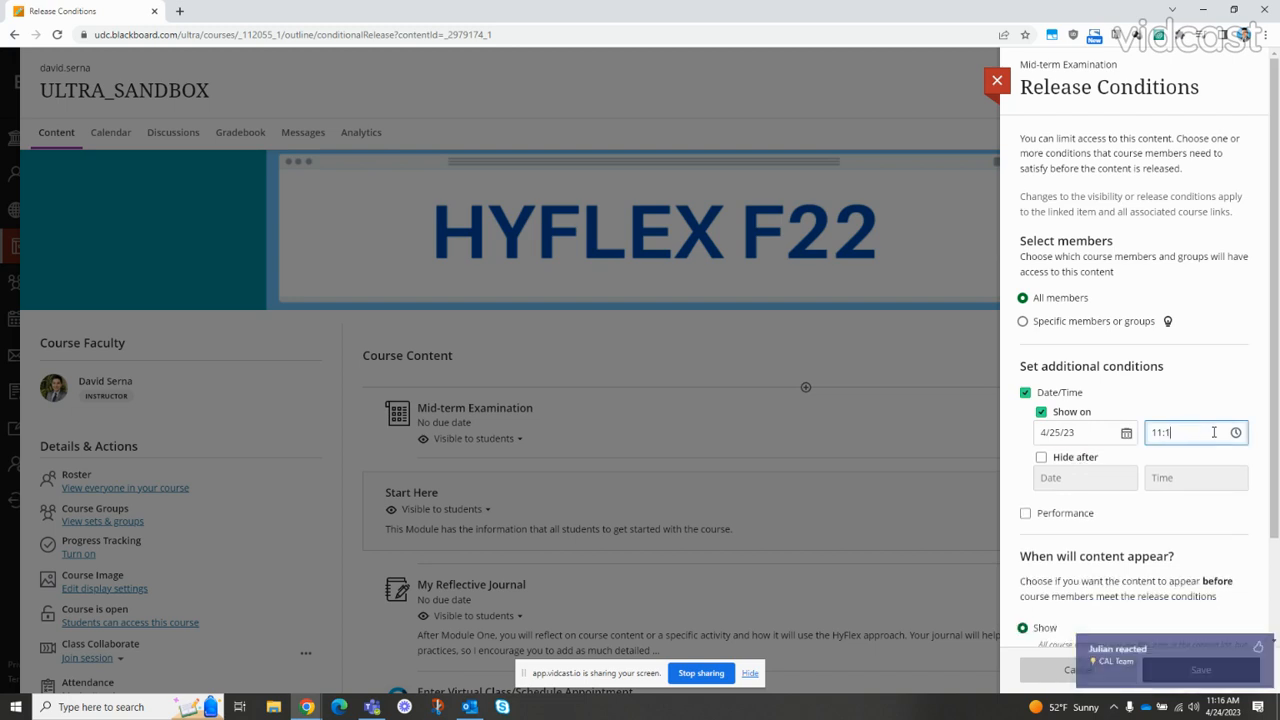
text(8)
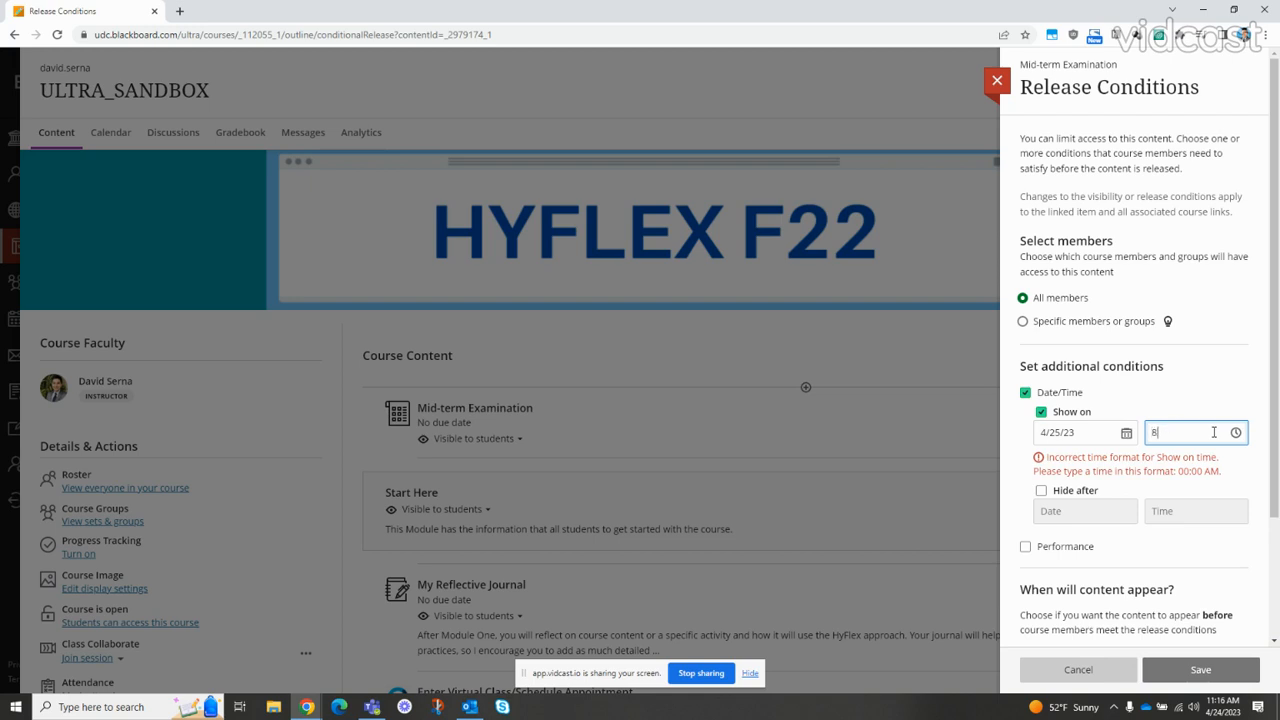
text(:55AM)
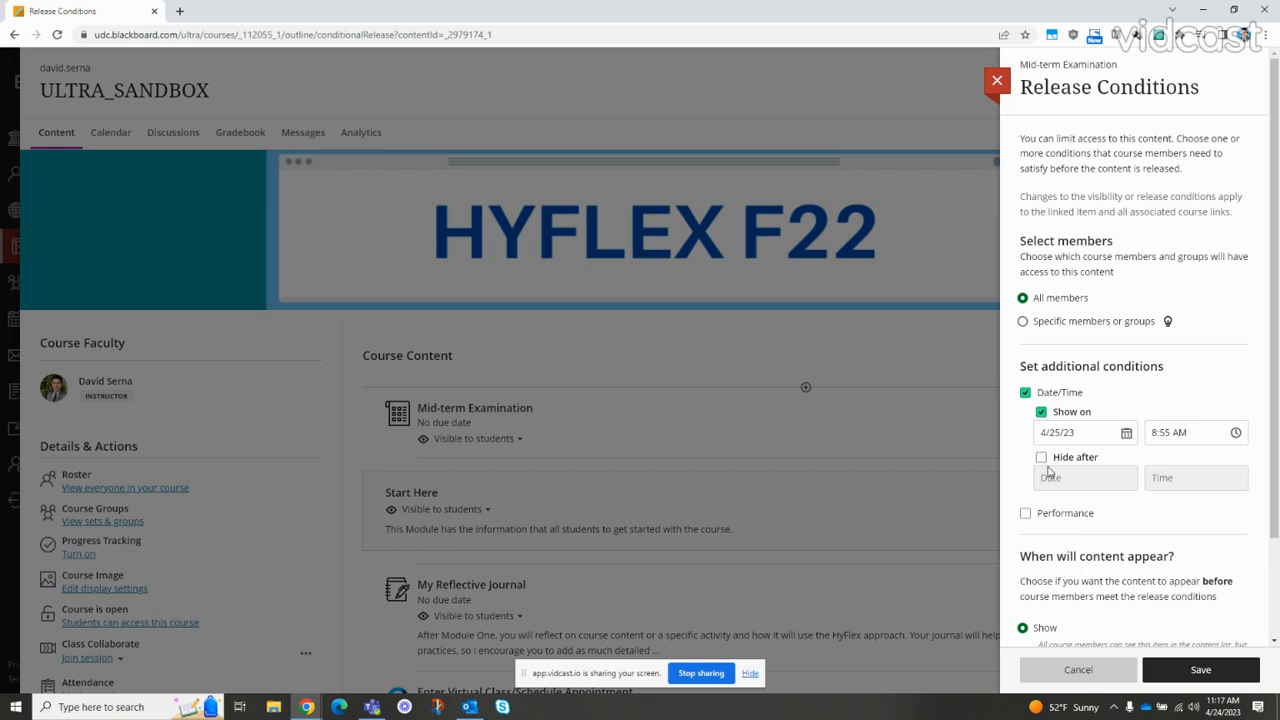
Add a Hide after condition of 4/25/23 at 10:00 AM to the release conditions
click(1040, 456)
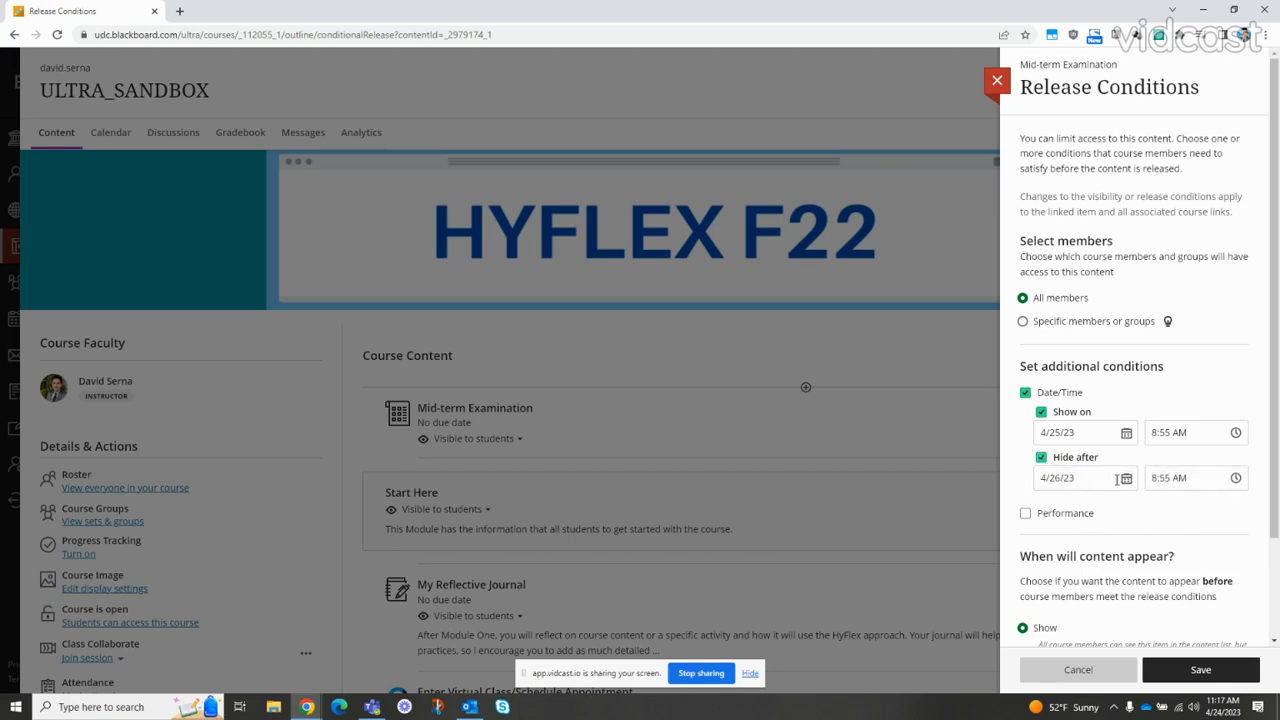
click(1124, 476)
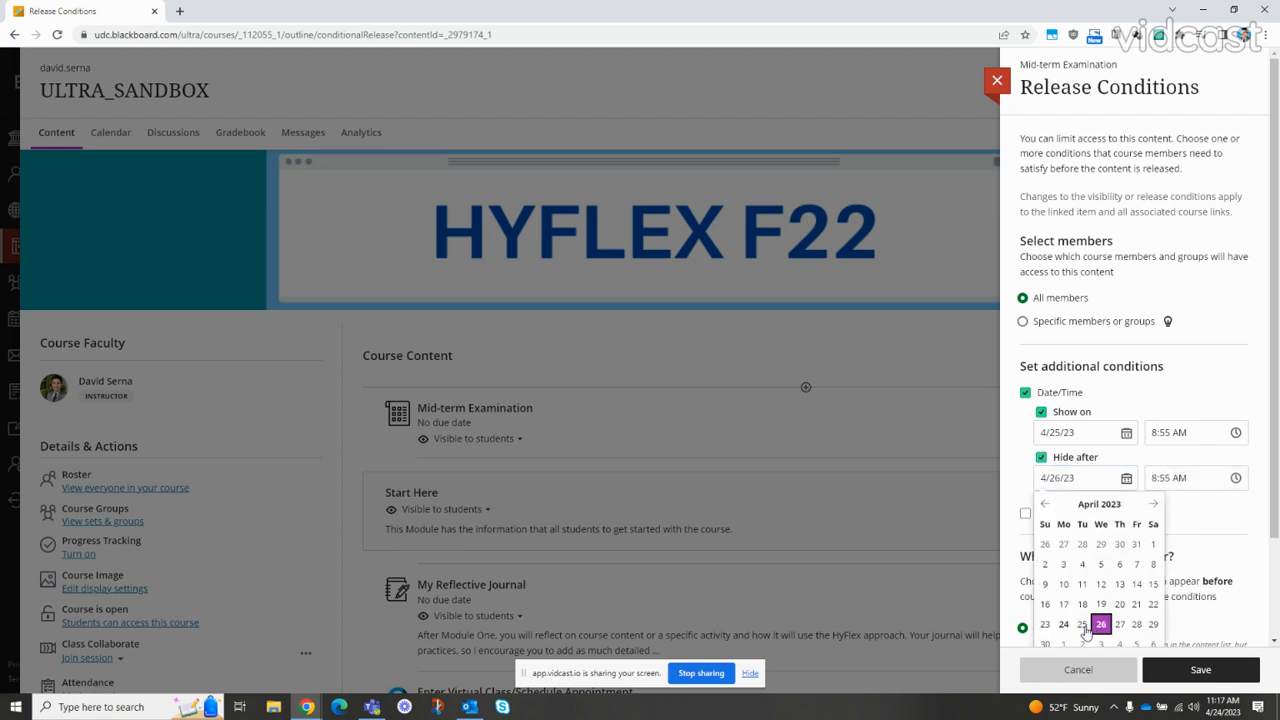
click(1080, 624)
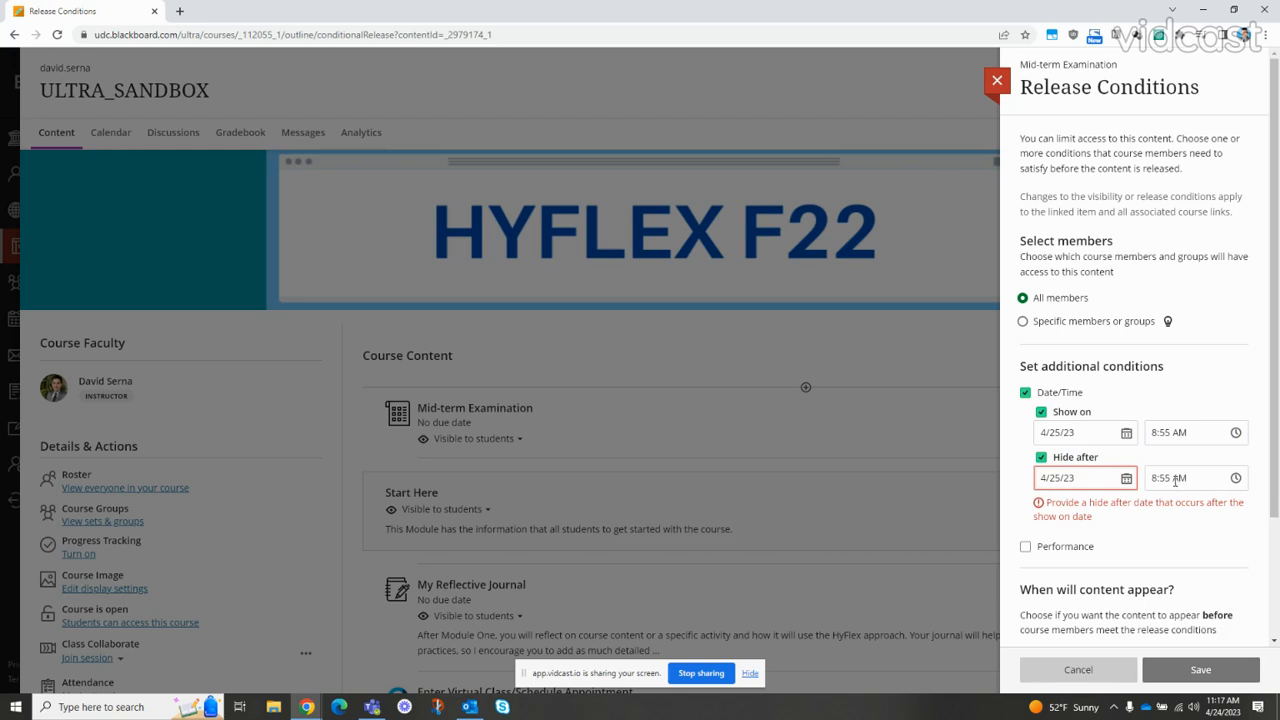
text(10 AM)
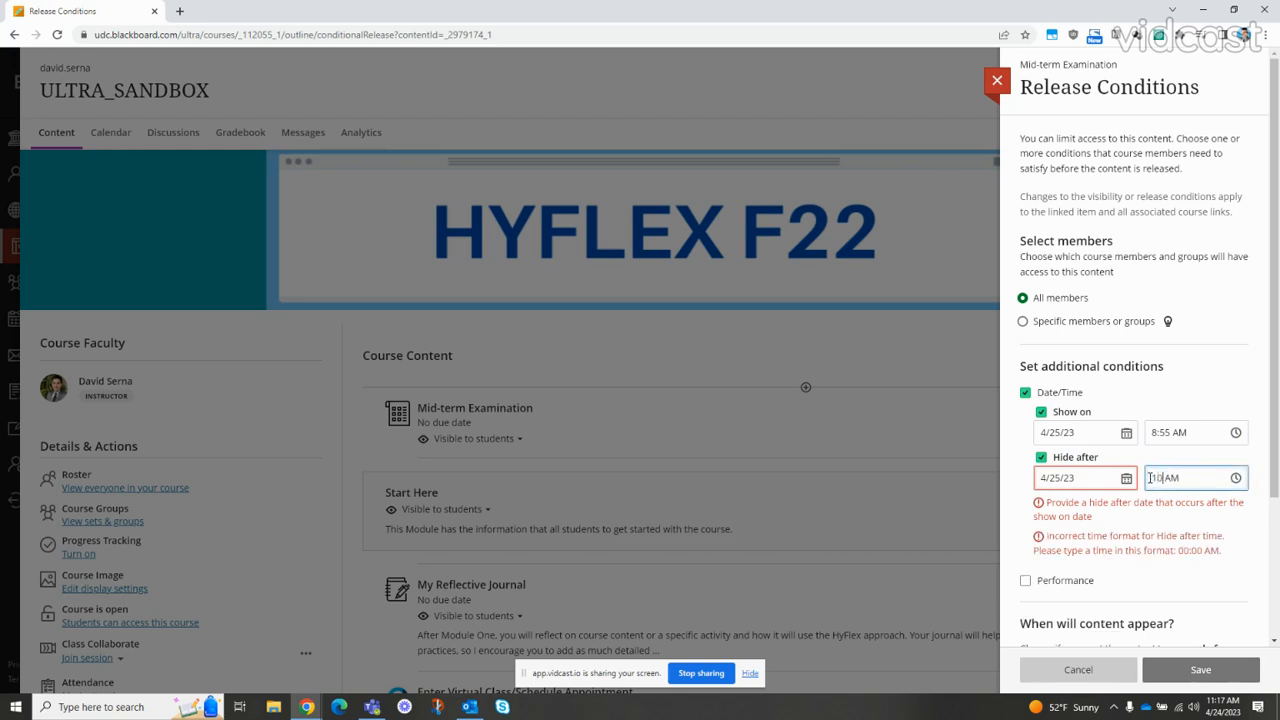
text(10:00 AM)
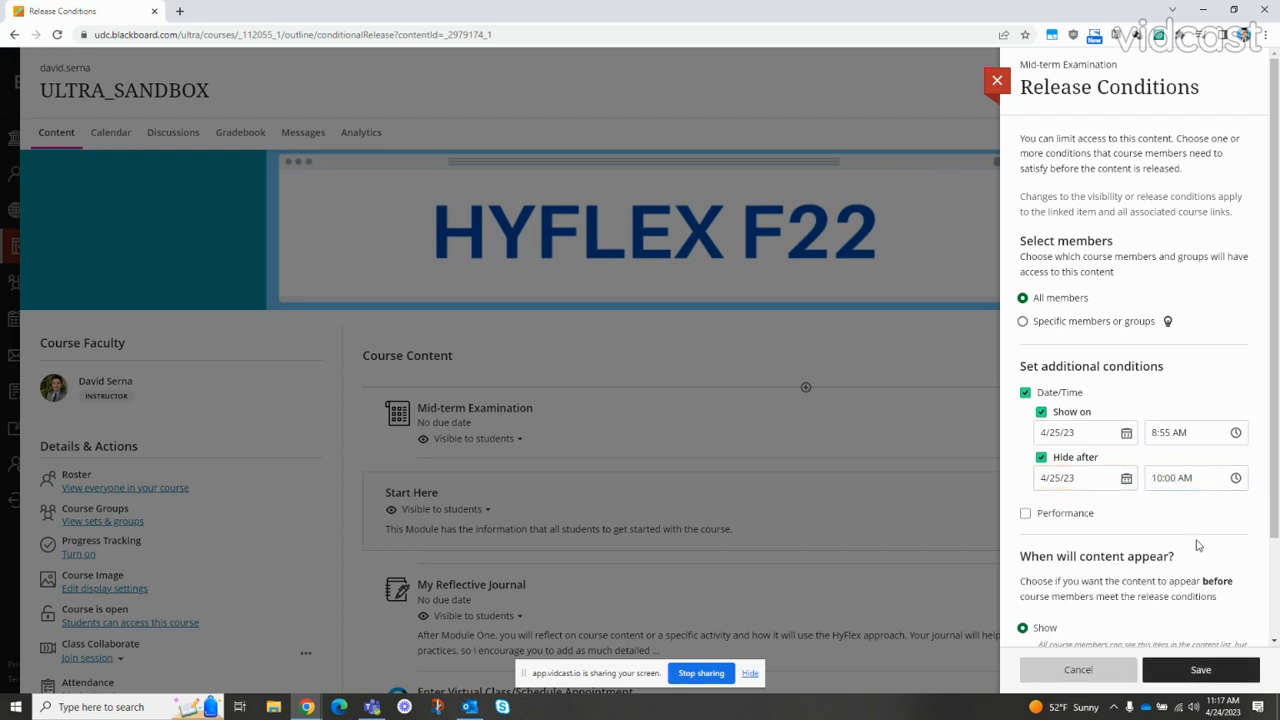
click(1184, 432)
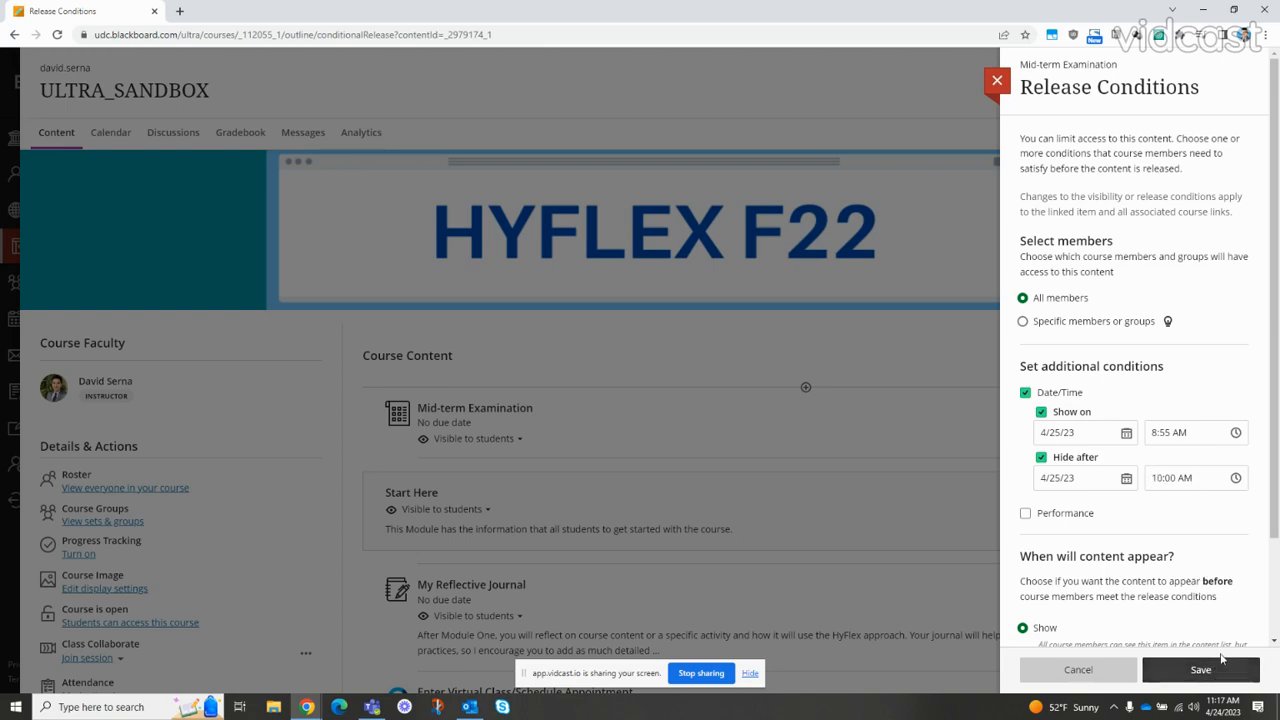
Save the release conditions and go into the Mid-term Examination's content and settings page
click(1200, 668)
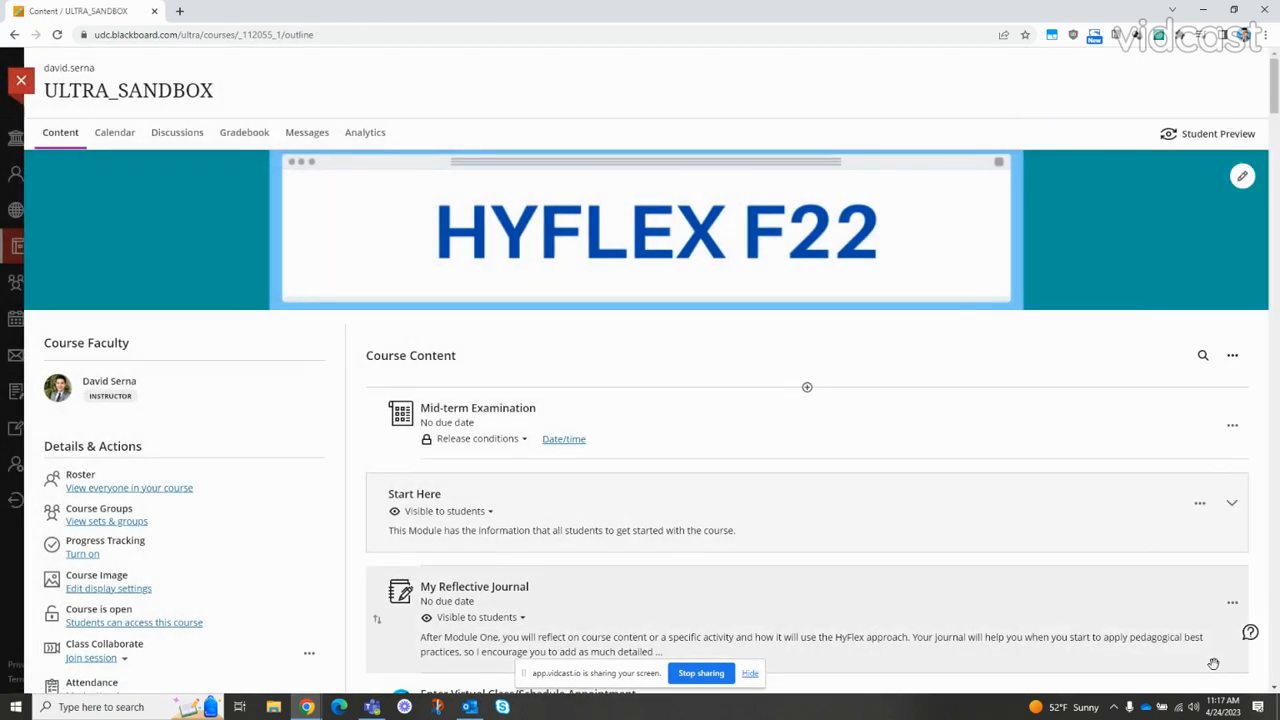
mouse_move(932, 420)
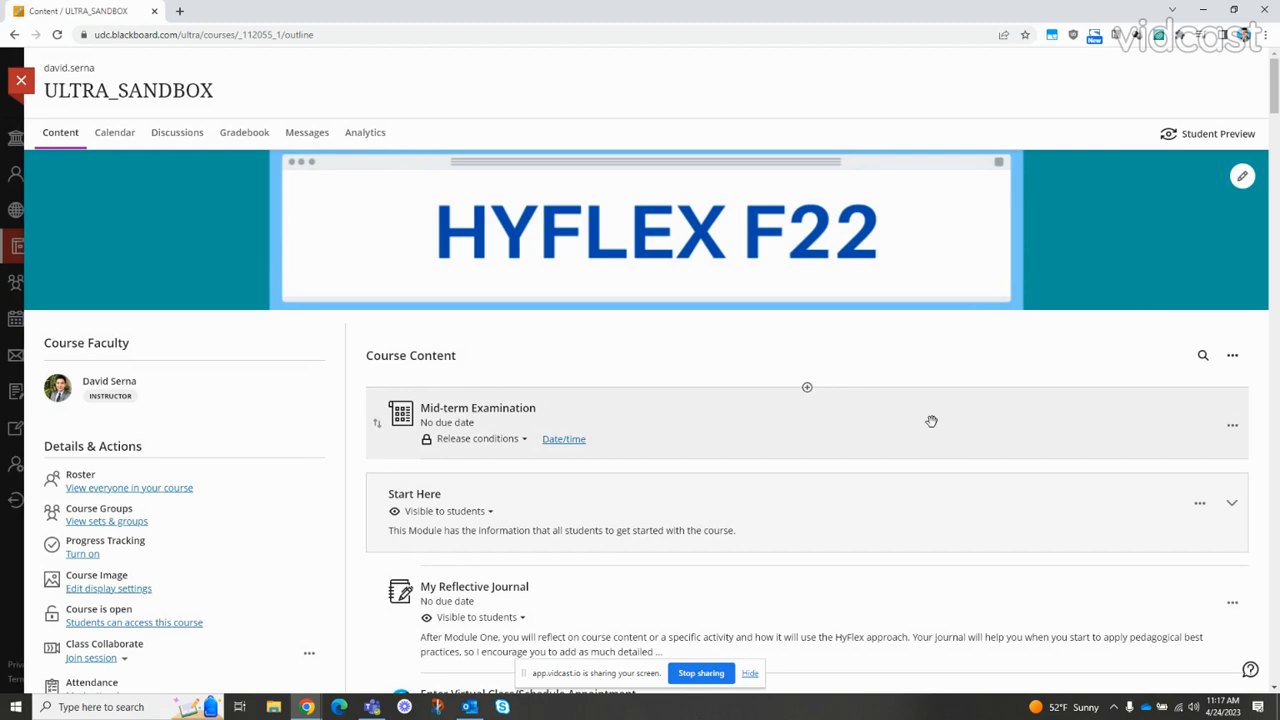
click(476, 408)
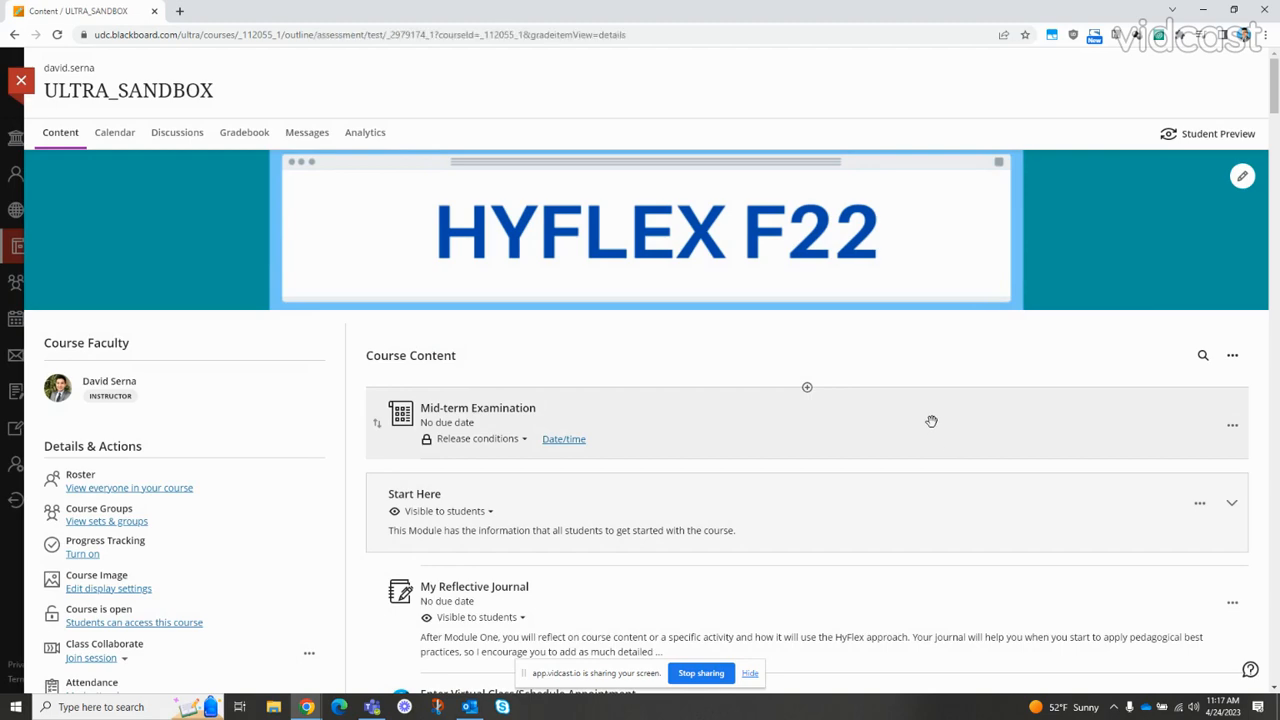
click(476, 408)
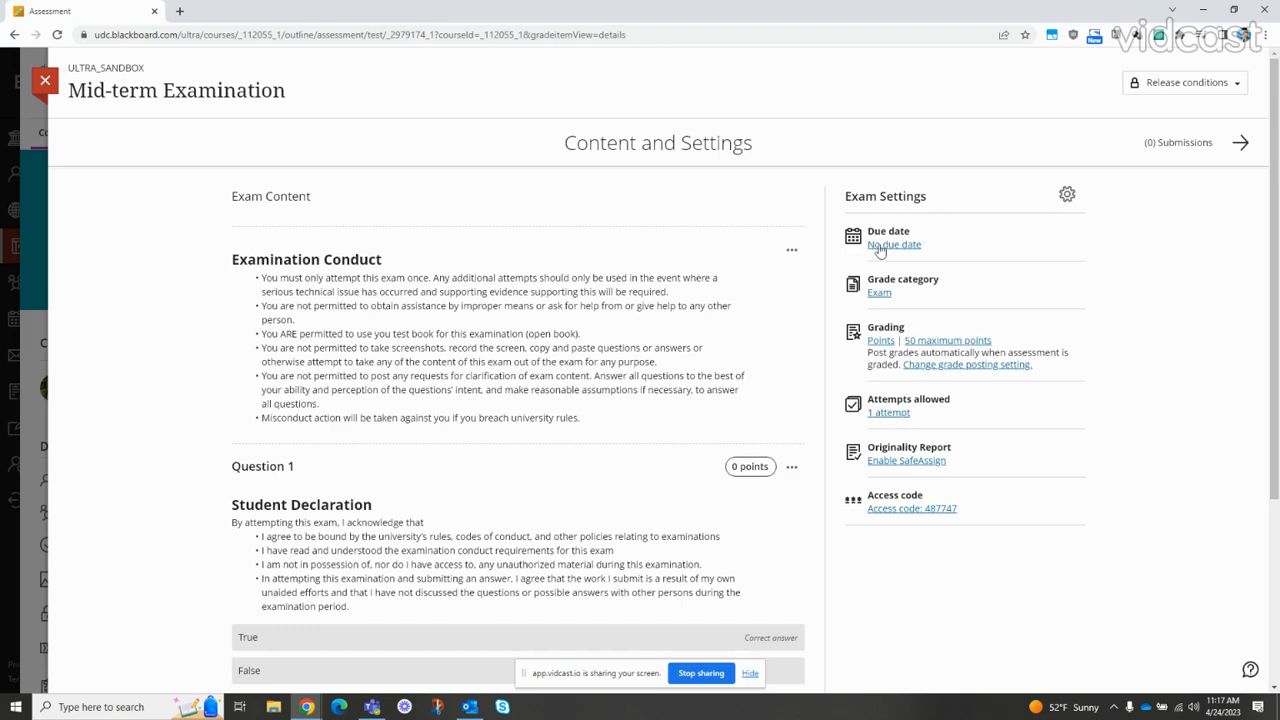
Set the exam's due date to 4/25/23 and change the due time to 9:59 AM
click(892, 244)
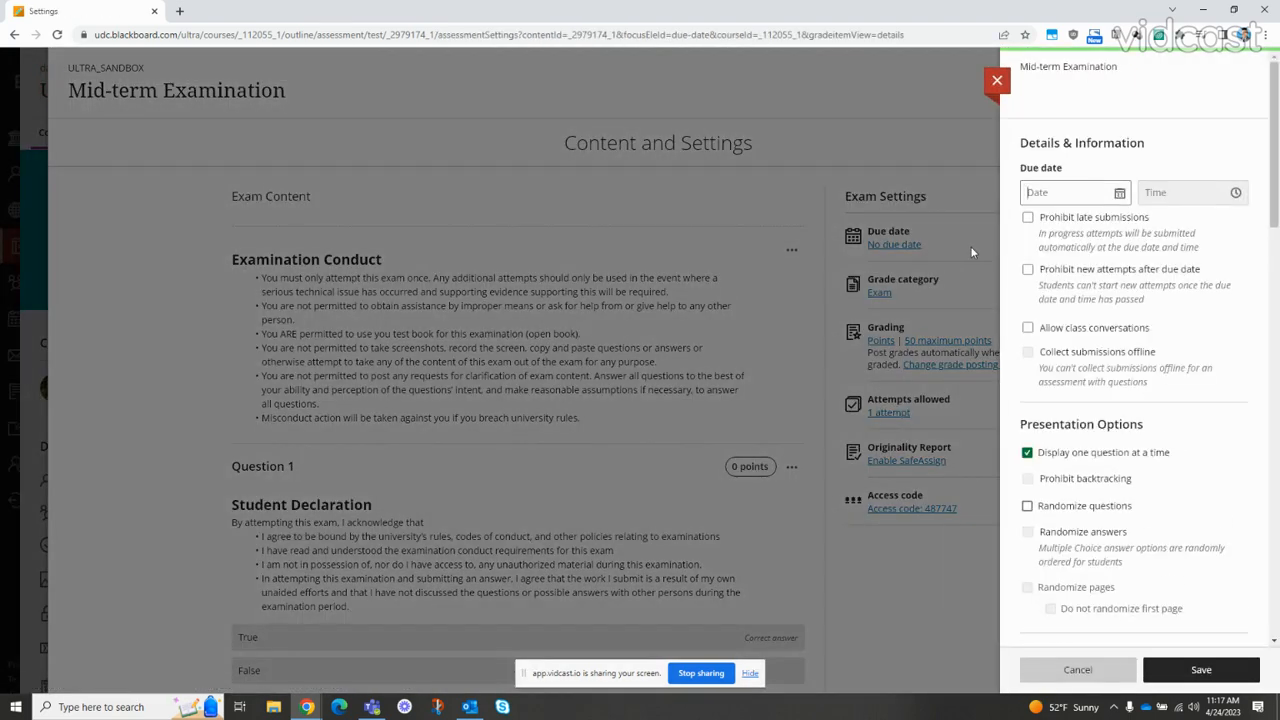
click(1070, 192)
text(4/25/23)
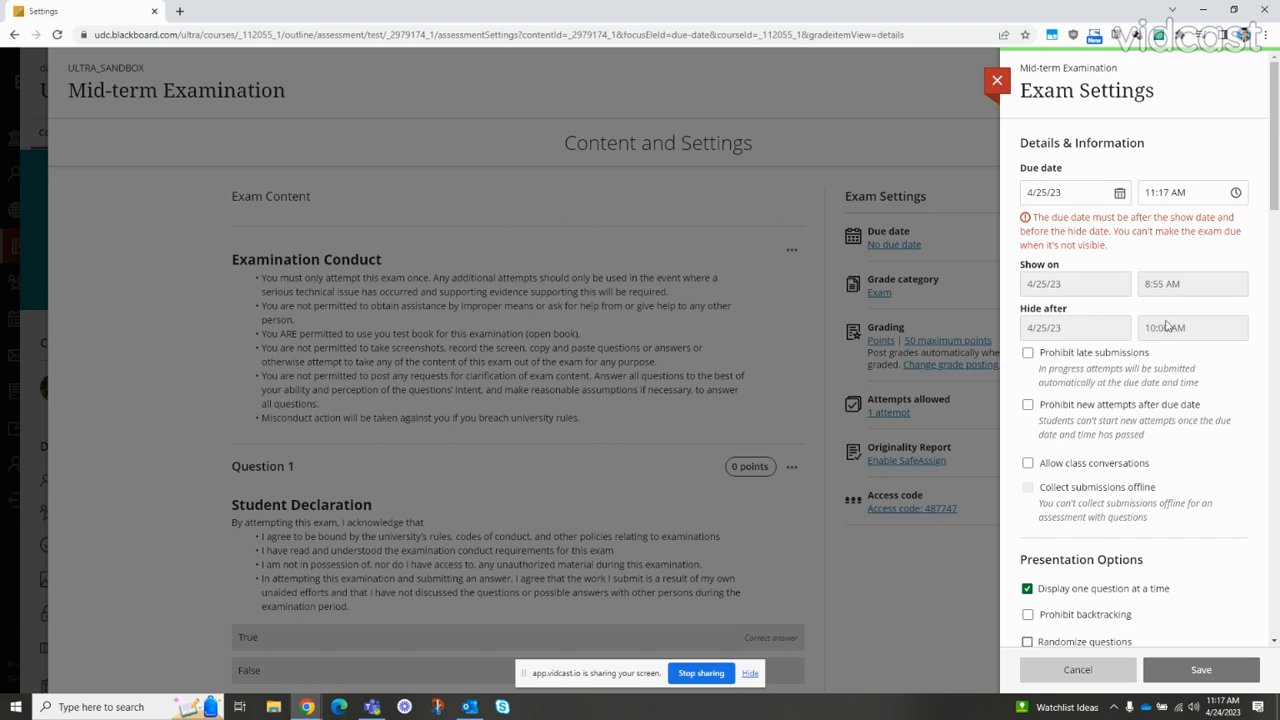
click(1190, 192)
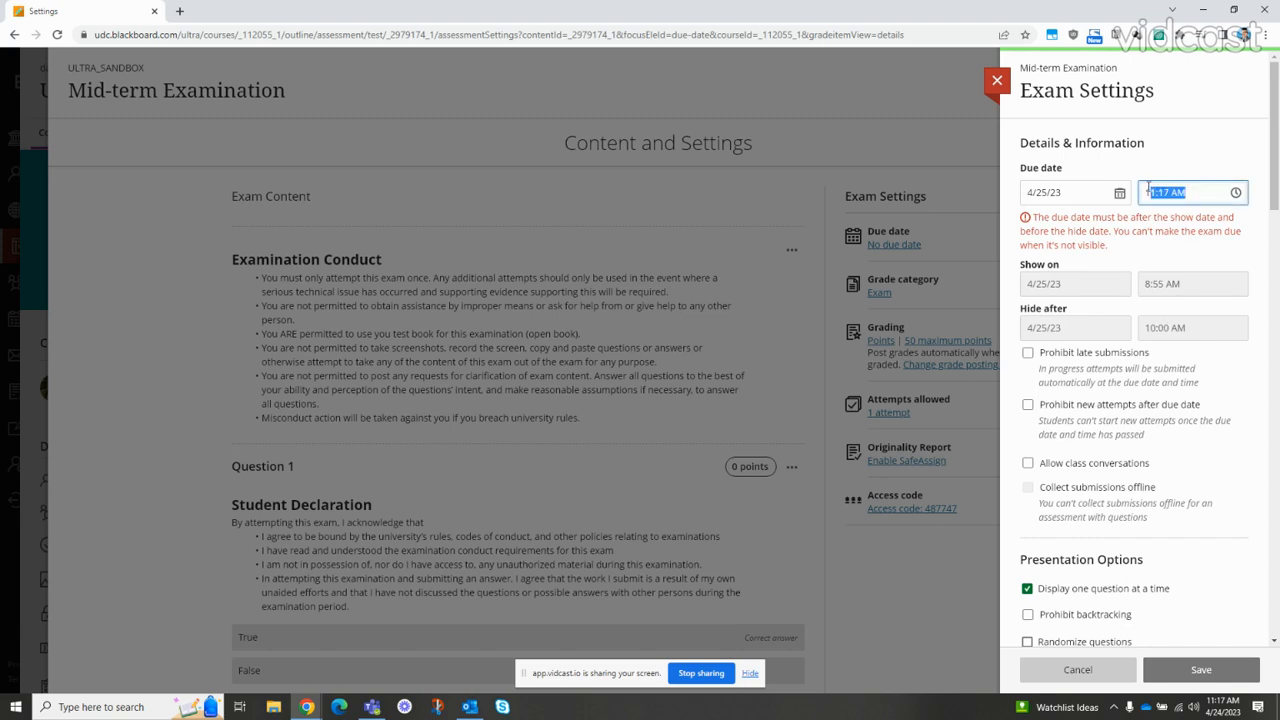
text(09)
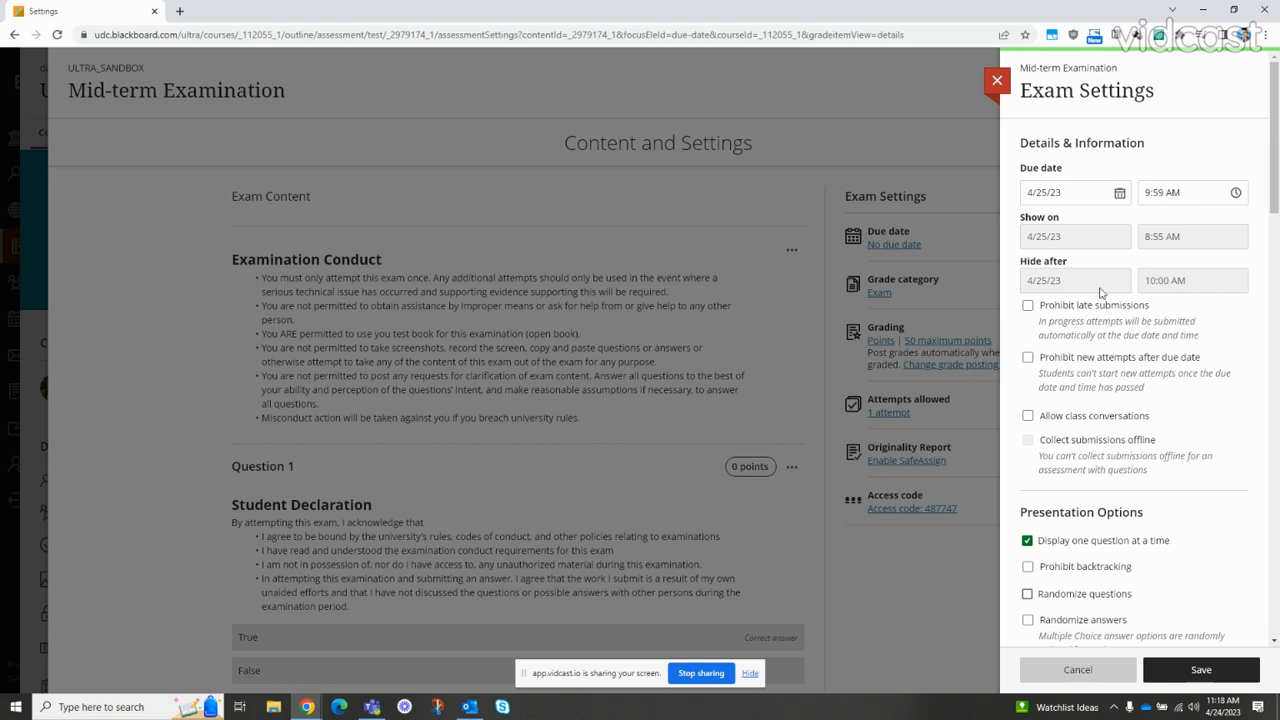
Enable 'Prohibit late submissions' and save the exam settings with the 9:59 AM due date
click(1028, 304)
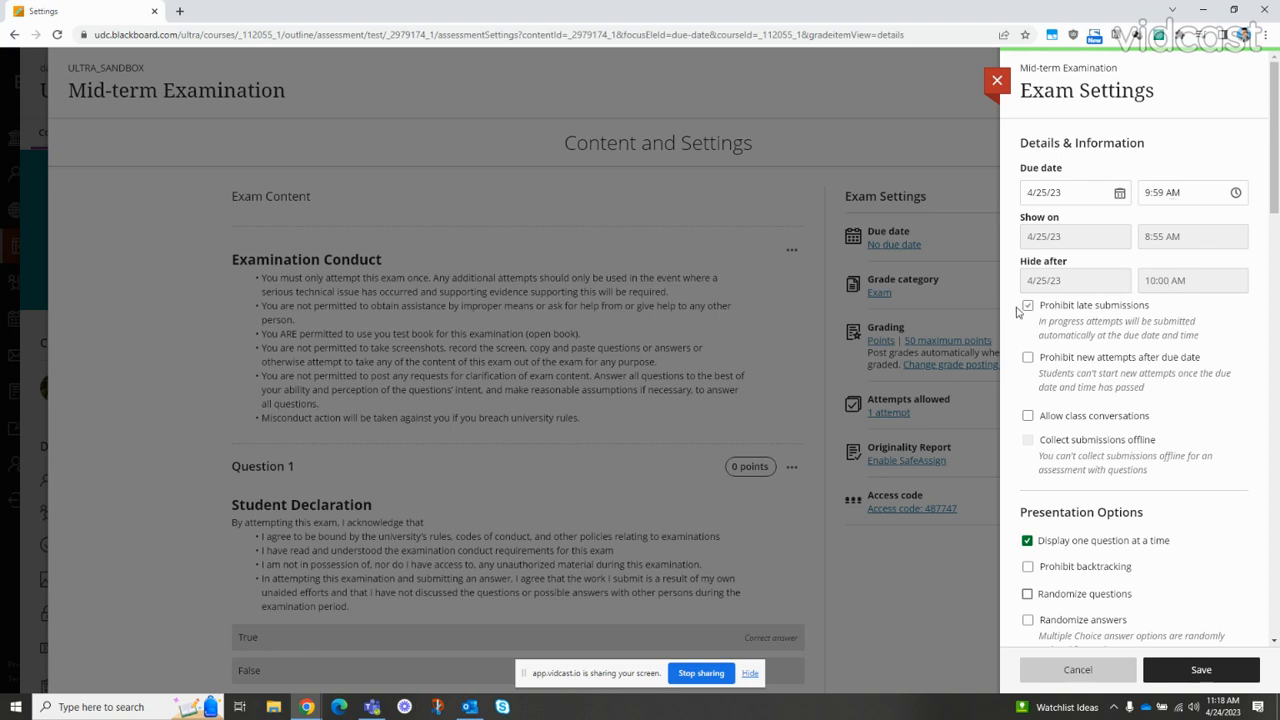
click(1028, 356)
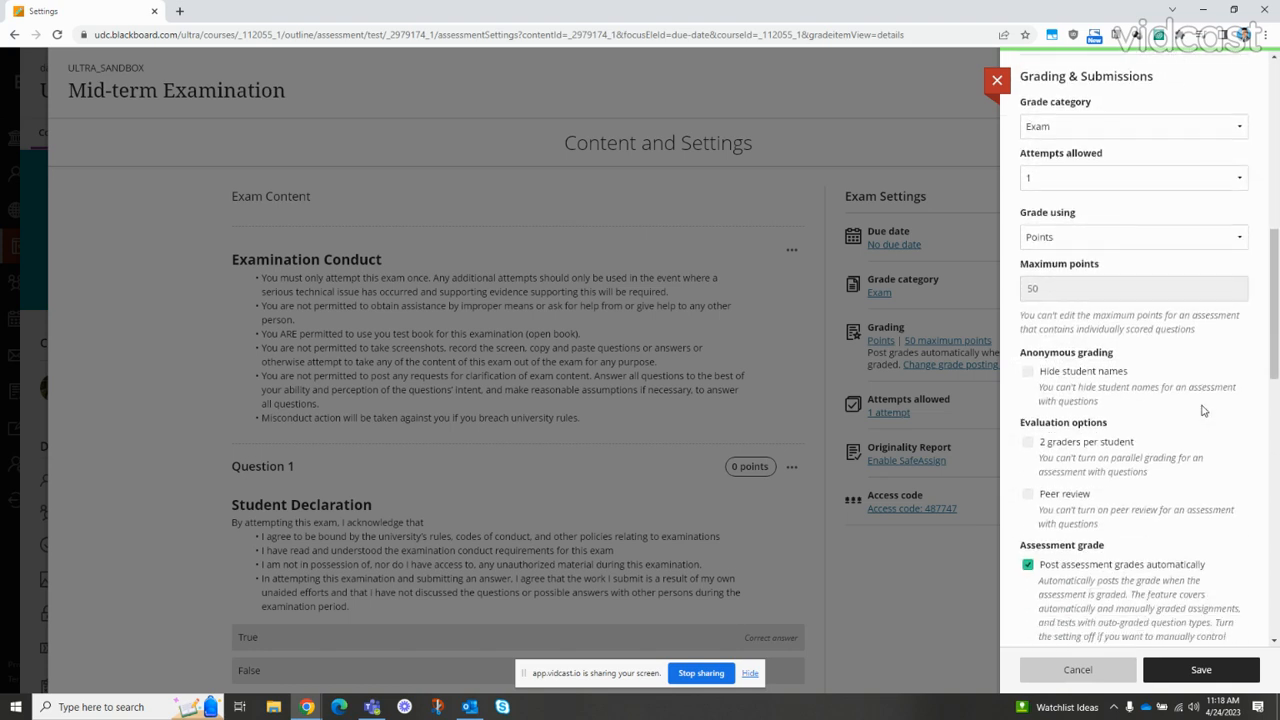
scroll(down, 3)
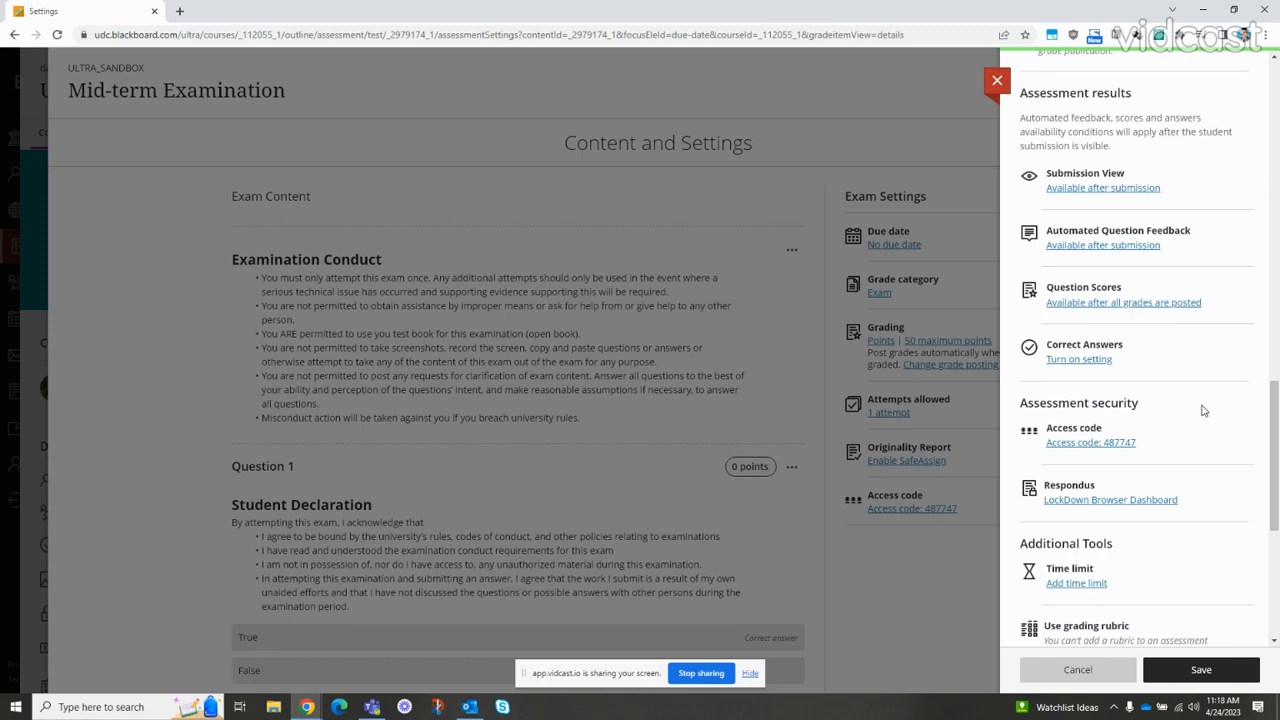
scroll(down, 3)
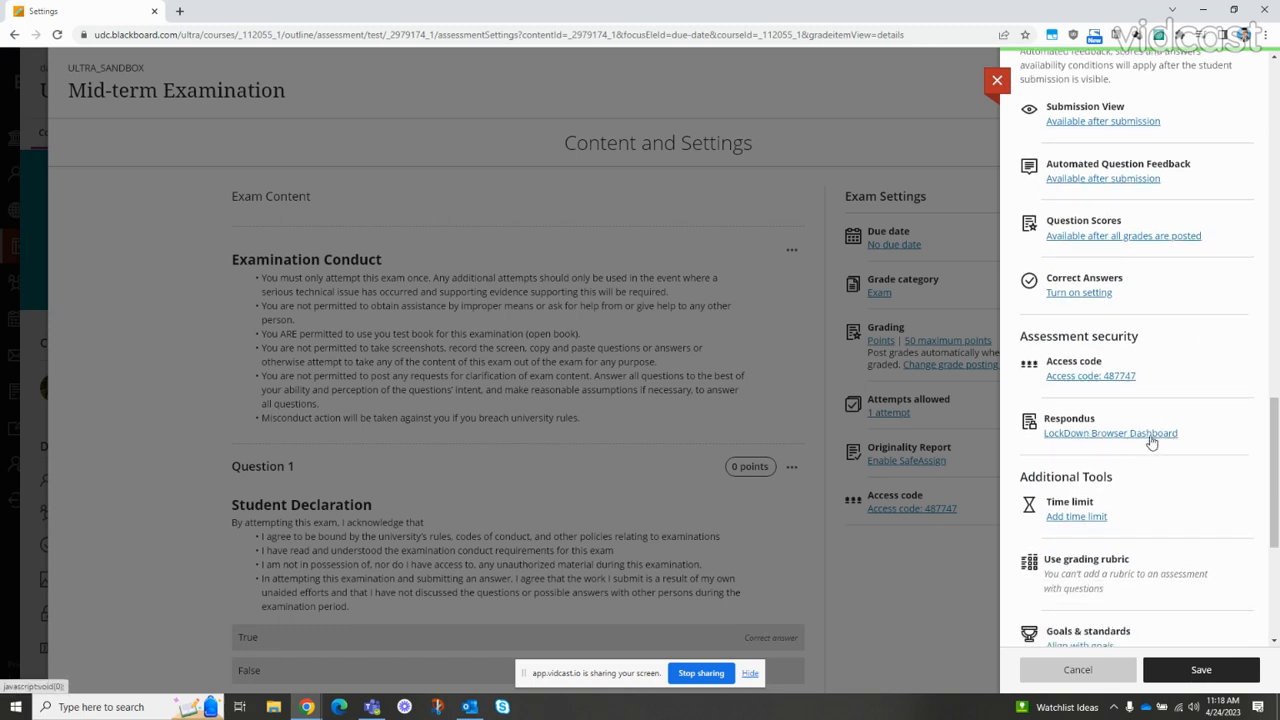
mouse_move(1132, 442)
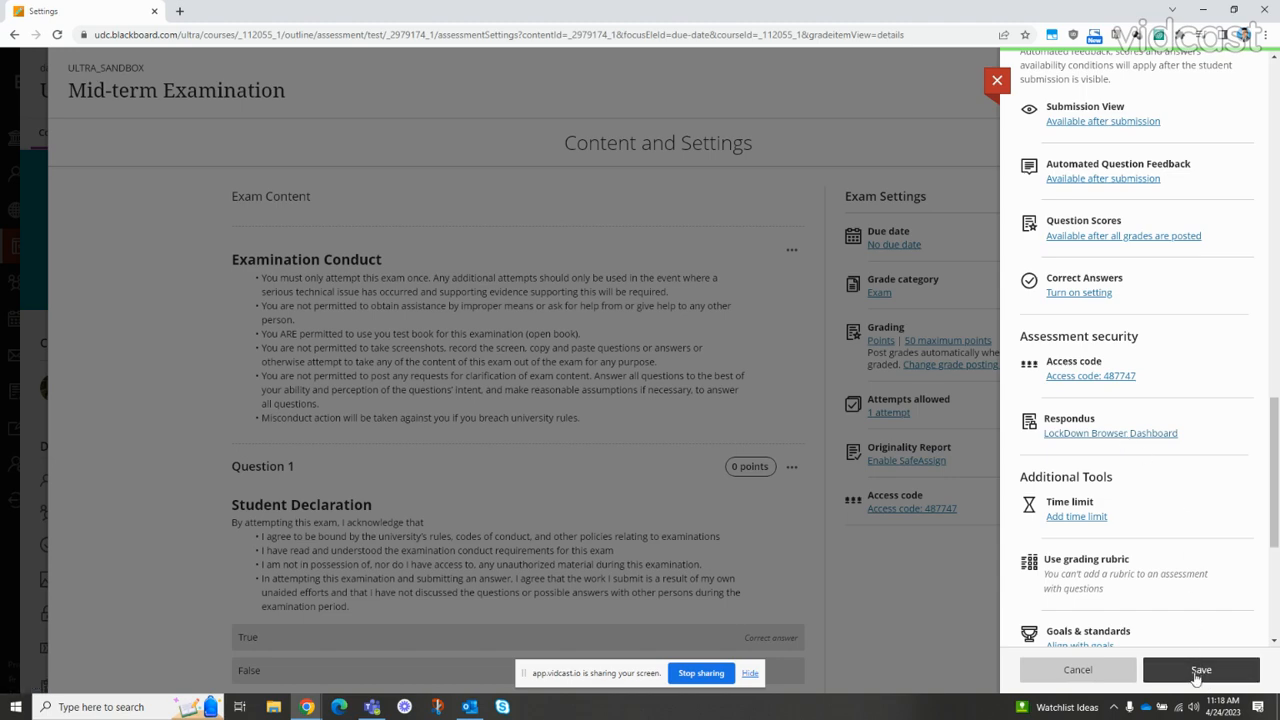
click(1200, 668)
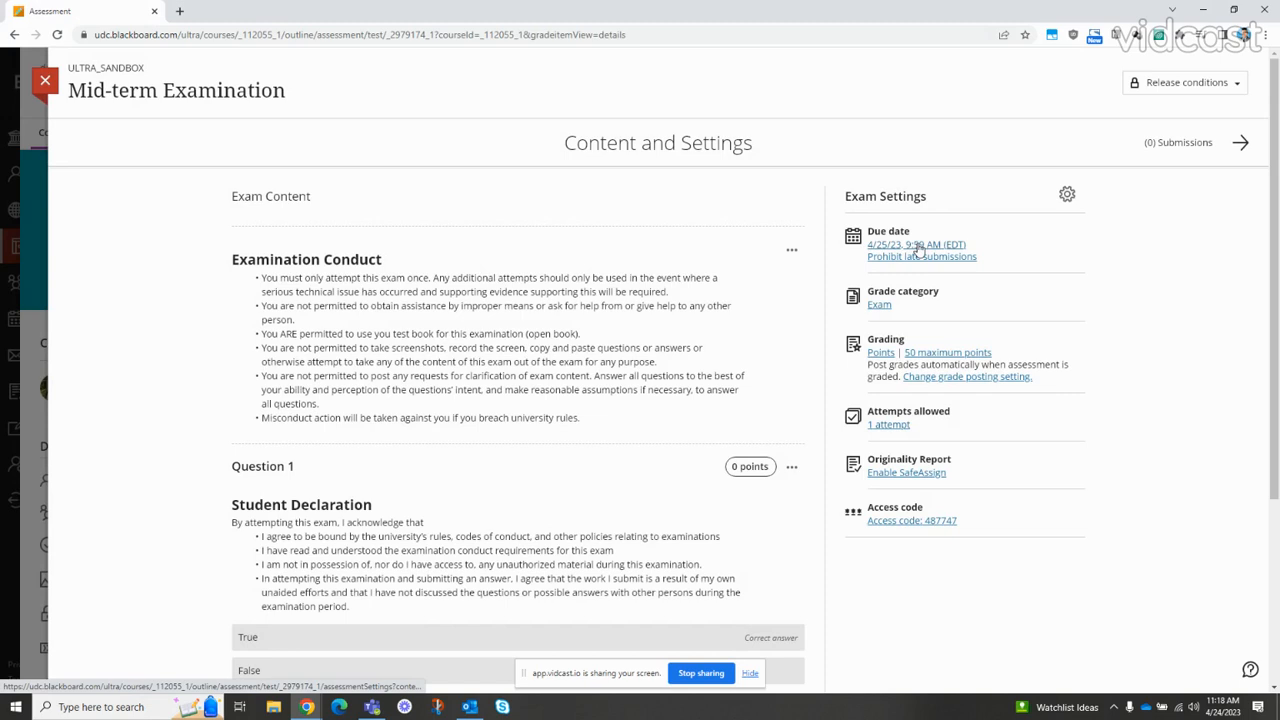
mouse_move(916, 250)
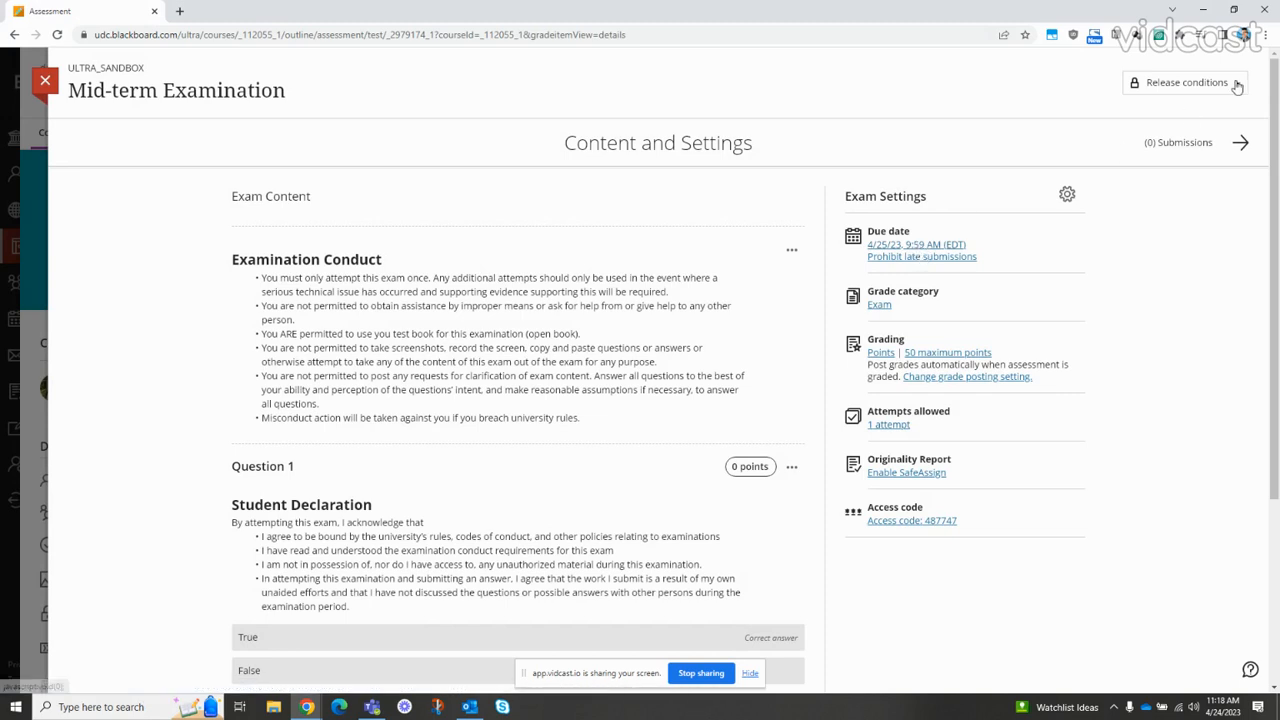
click(1184, 82)
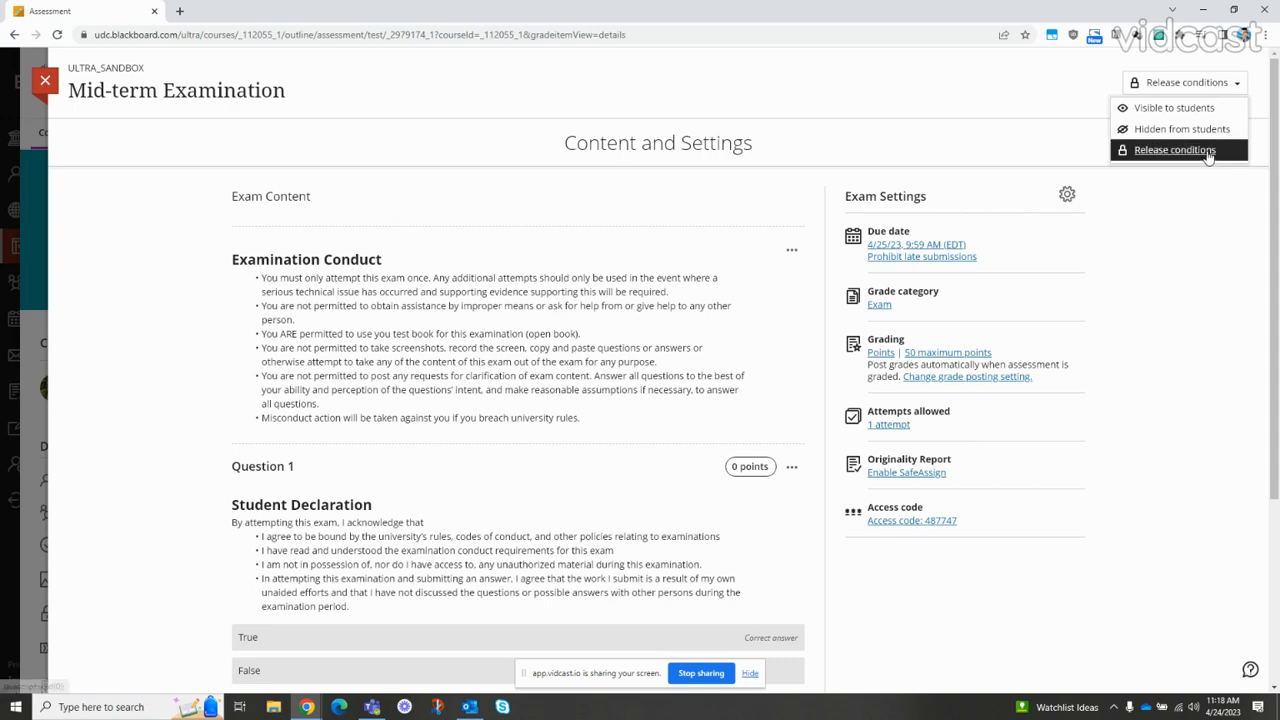
click(1174, 148)
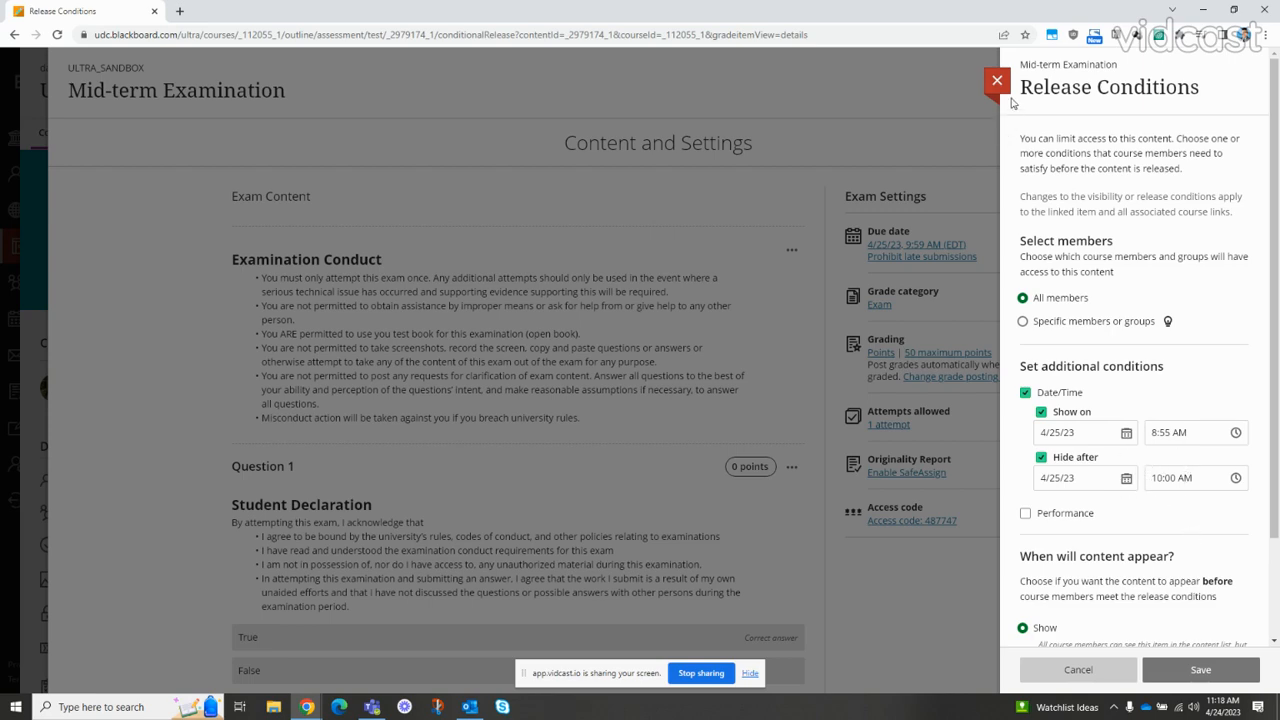
click(996, 80)
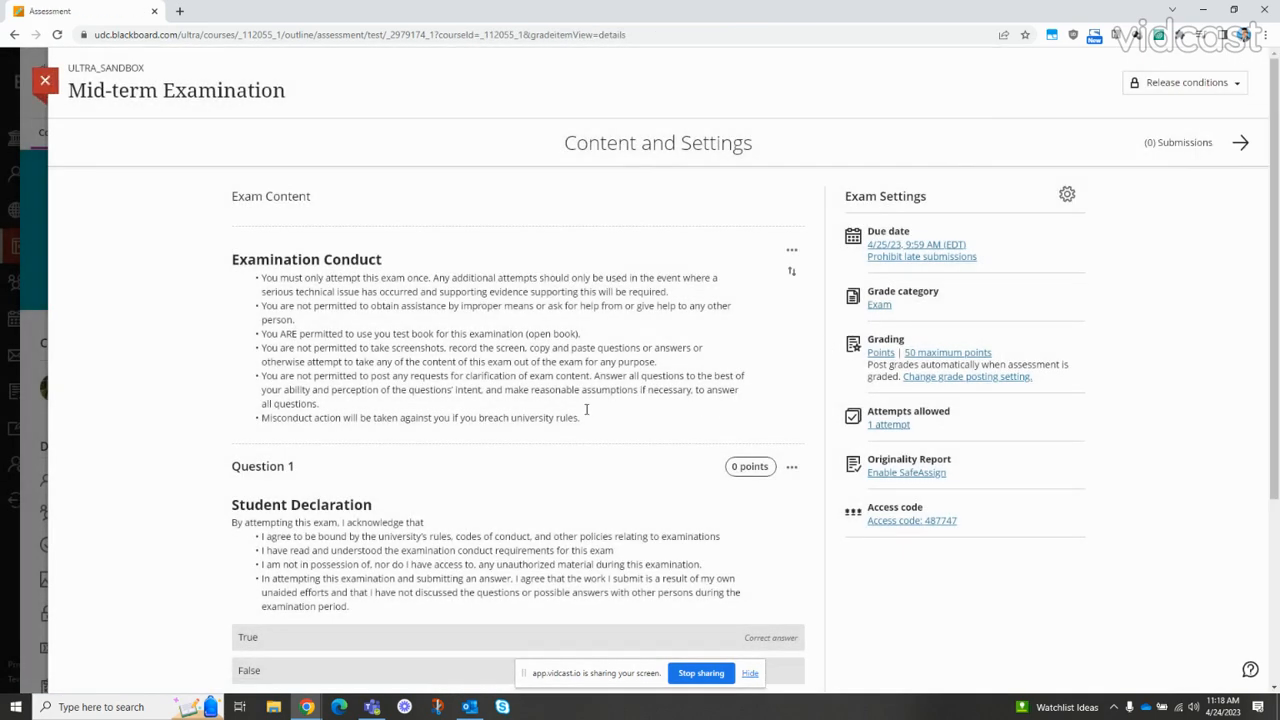